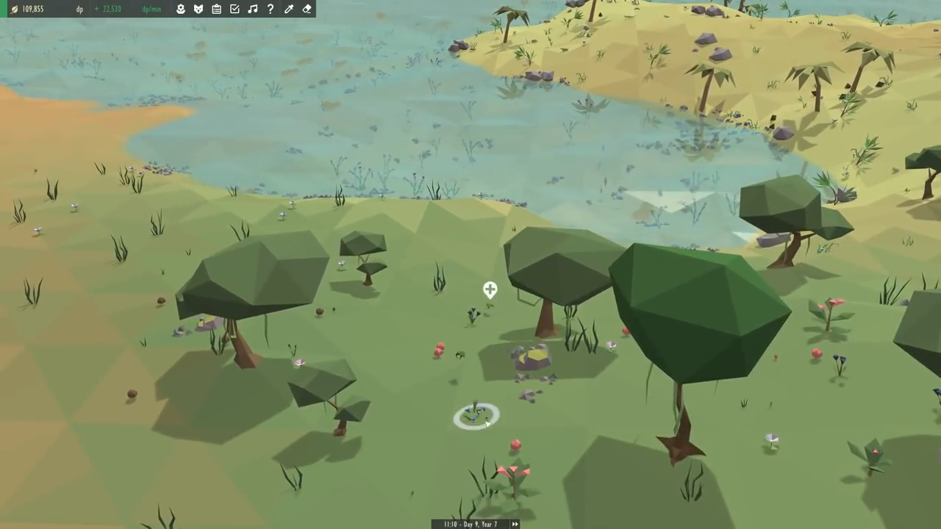
- Survey the jungle's trees, flowers and rocks until The Mighty Jungle task completes
{"action": "left_click", "coordinate": [475, 419]}
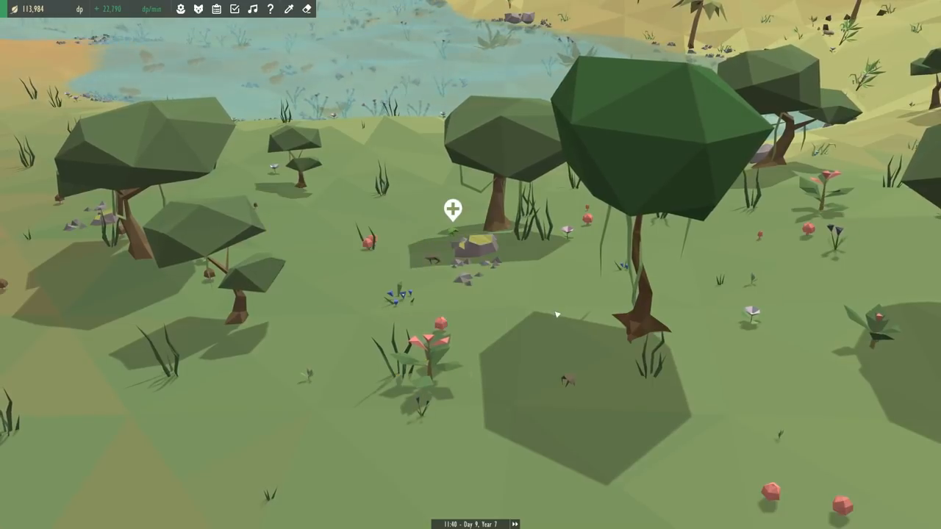
{"action": "left_click", "coordinate": [433, 301]}
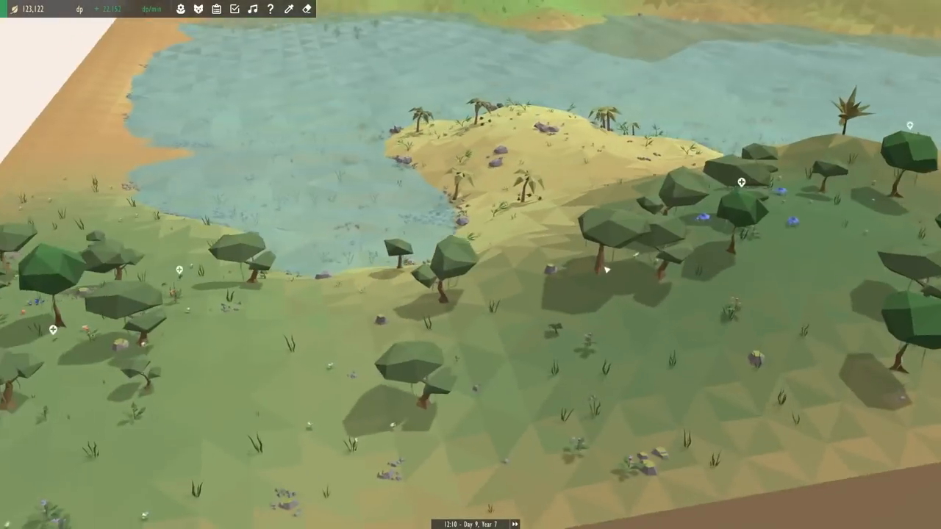
{"action": "scroll", "scroll_direction": "down", "scroll_amount": 3}
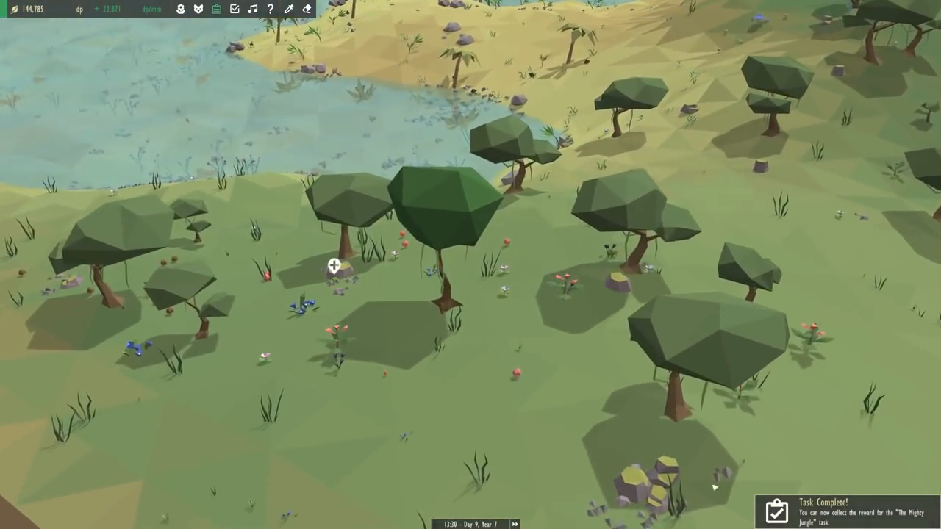
- Open The Mighty Jungle task and claim its rewards, unlocking Butterflies
{"action": "left_click", "coordinate": [846, 511]}
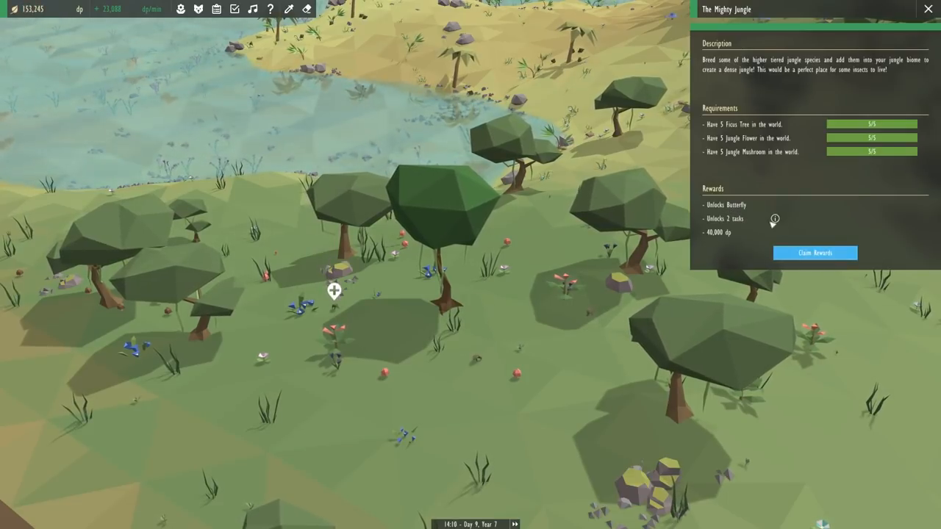
{"action": "mouse_move", "coordinate": [775, 221]}
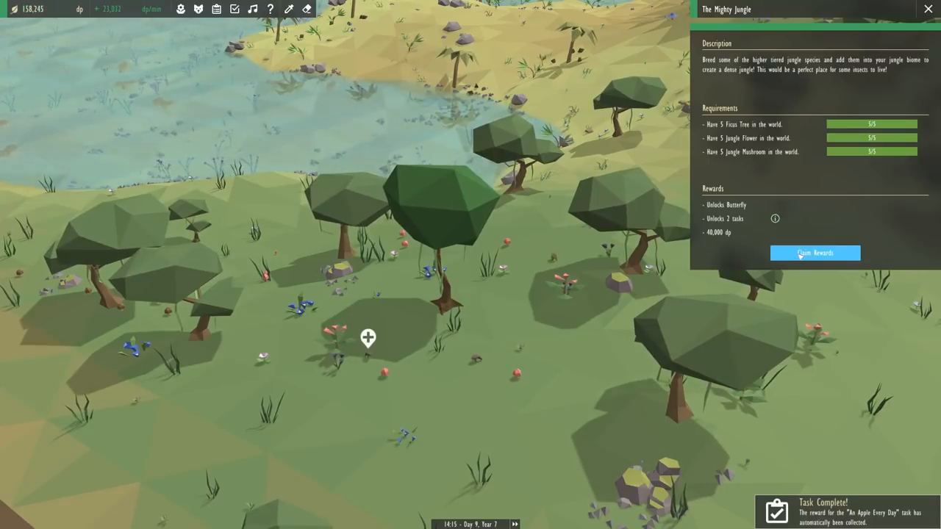
{"action": "left_click", "coordinate": [814, 253]}
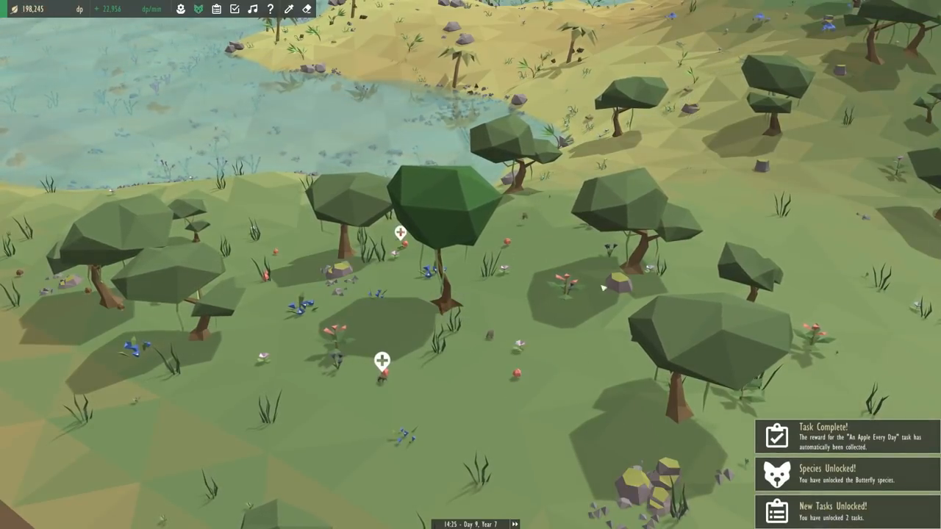
{"action": "left_click", "coordinate": [511, 312]}
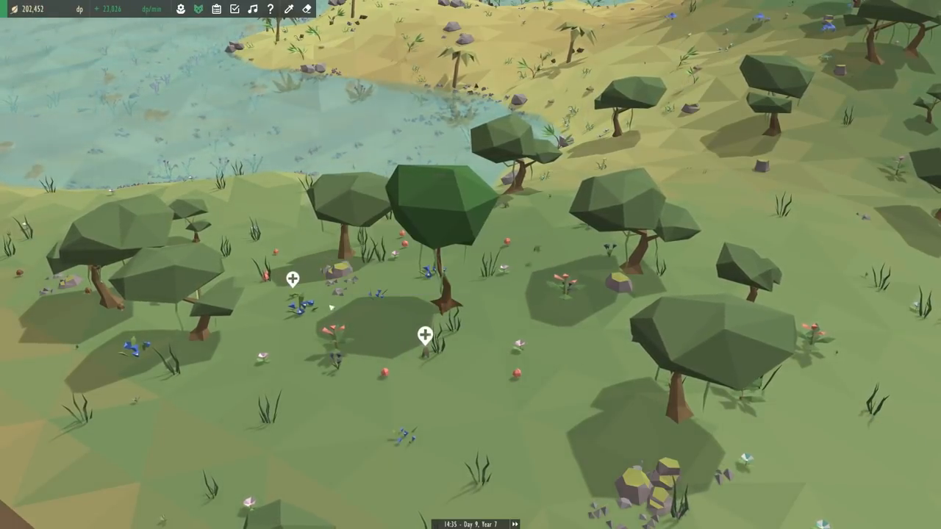
{"action": "left_click", "coordinate": [429, 294]}
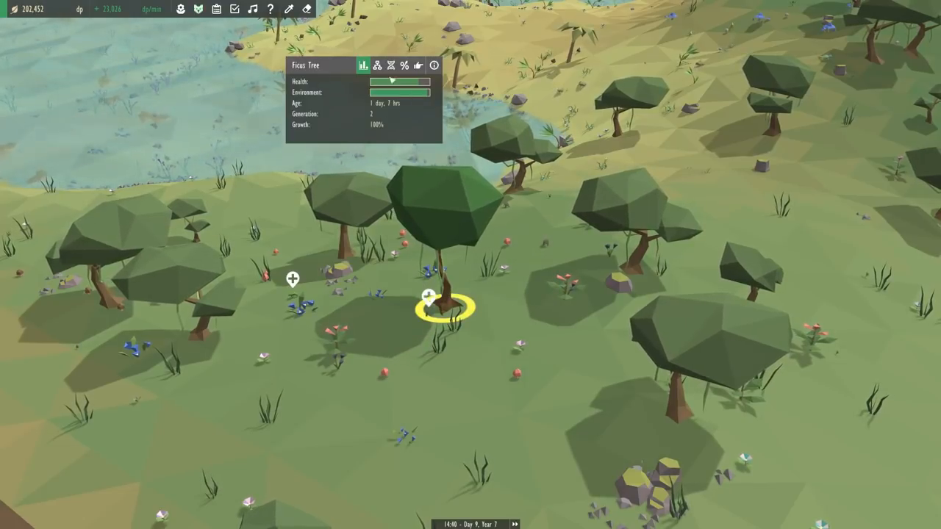
{"action": "left_click", "coordinate": [376, 65]}
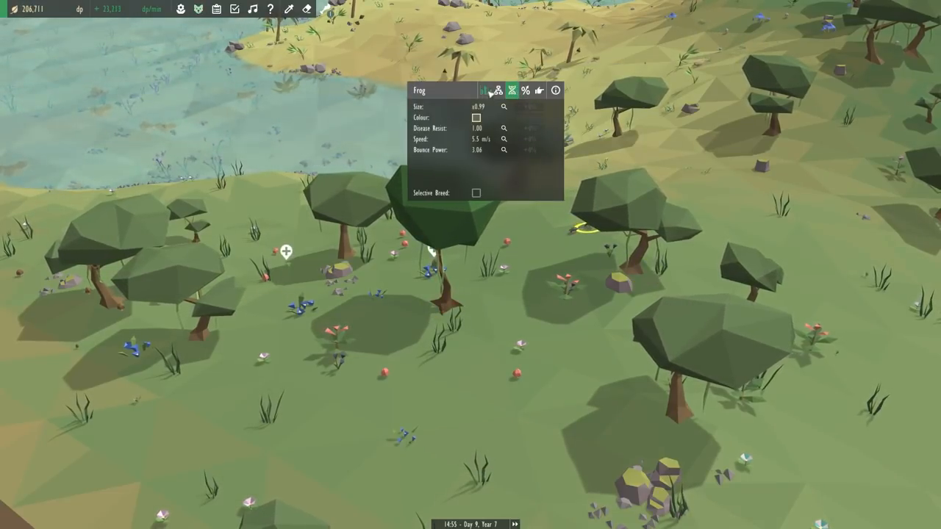
{"action": "left_click", "coordinate": [498, 90]}
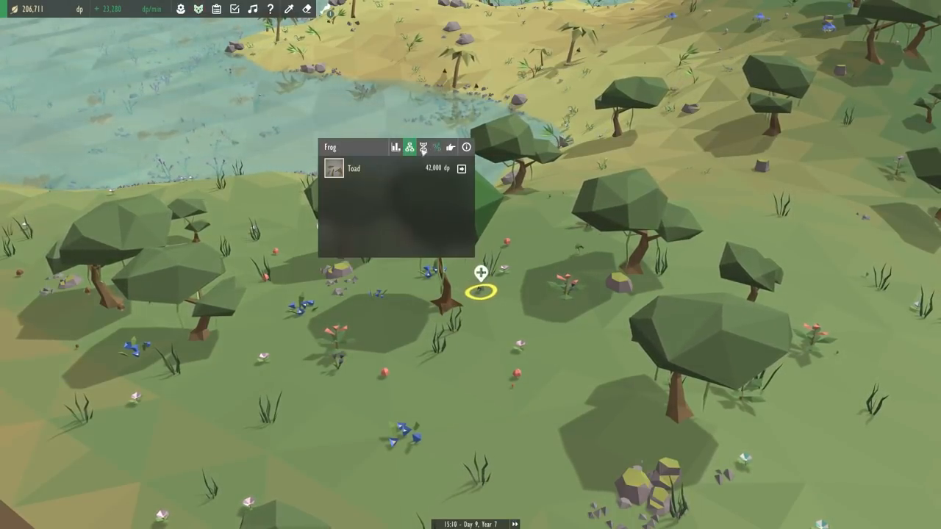
{"action": "left_click", "coordinate": [397, 146]}
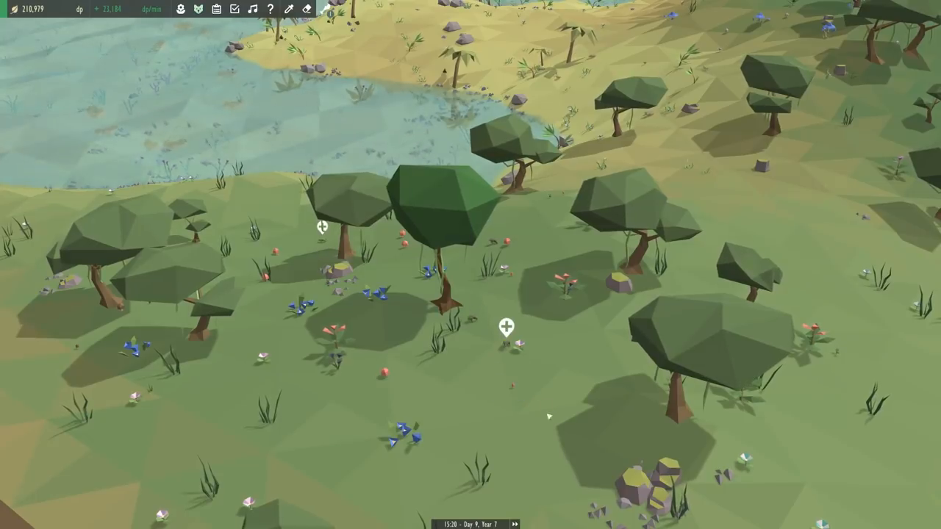
- Buy butterflies and release them in the jungle, dropping points to about 191,000
{"action": "left_click", "coordinate": [198, 8]}
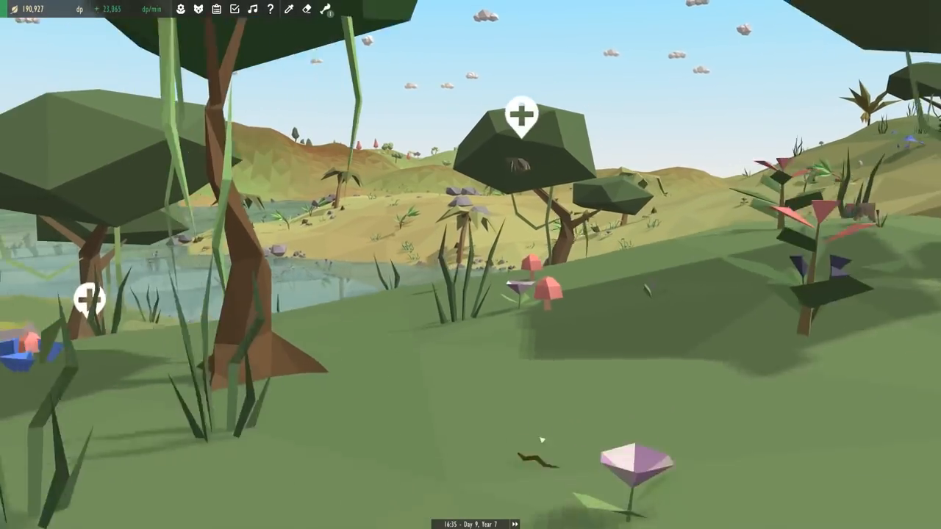
{"action": "left_click", "coordinate": [419, 350]}
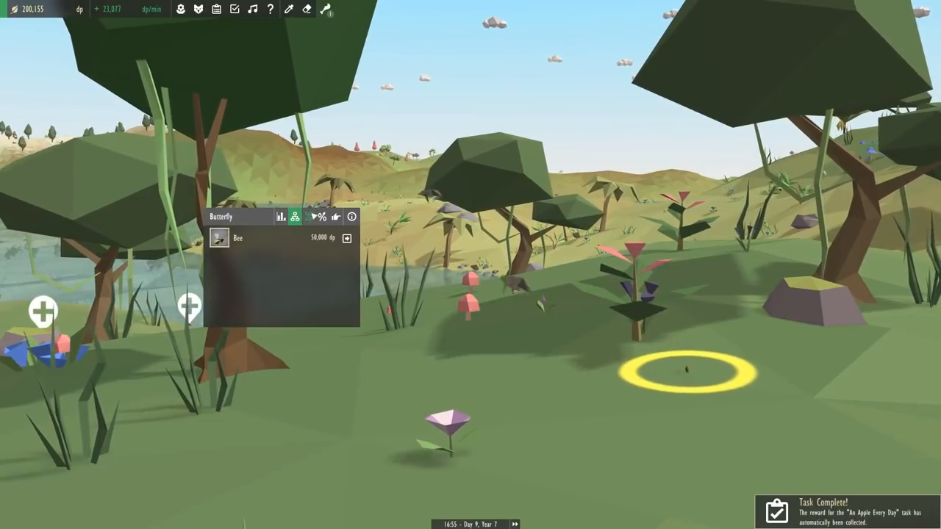
{"action": "left_click", "coordinate": [347, 237]}
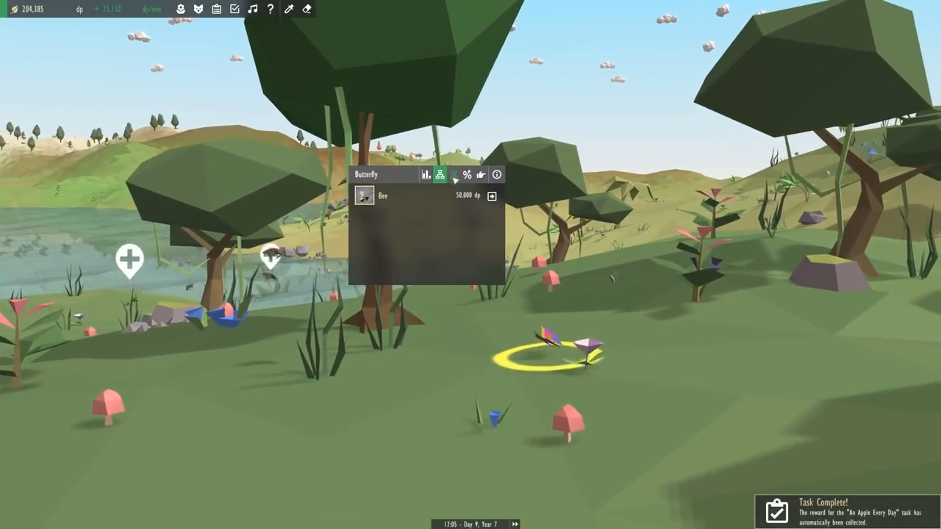
{"action": "left_click", "coordinate": [455, 174]}
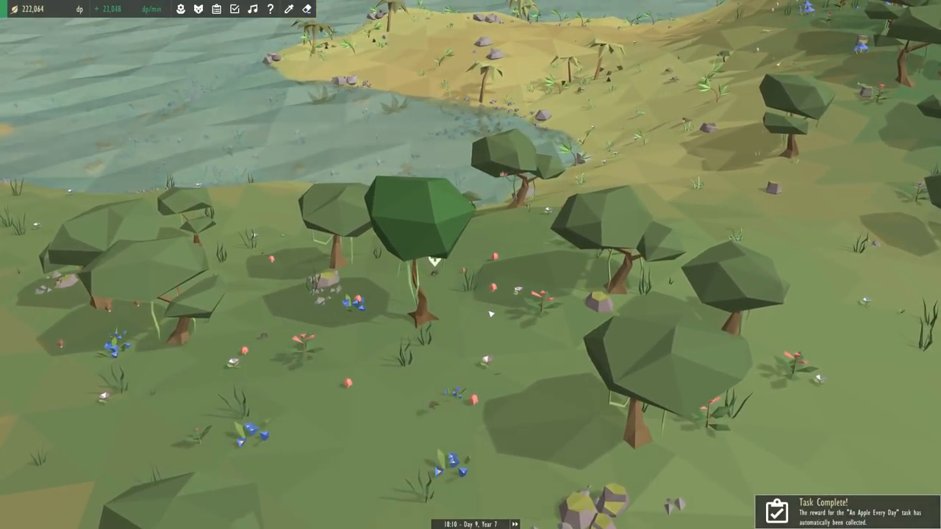
- Pan across the jungle and open the plant shop filtered to Lives in: Jungle
{"action": "left_click", "coordinate": [429, 422]}
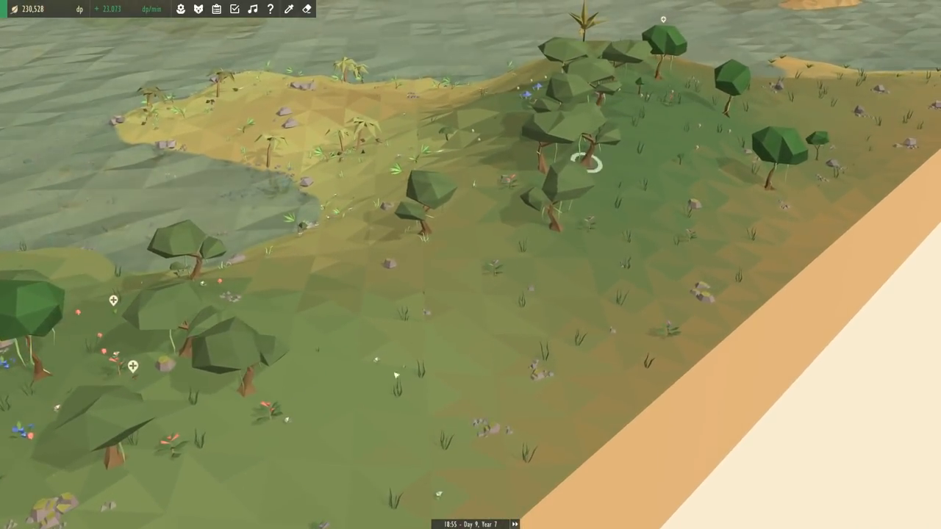
{"action": "left_click", "coordinate": [180, 9]}
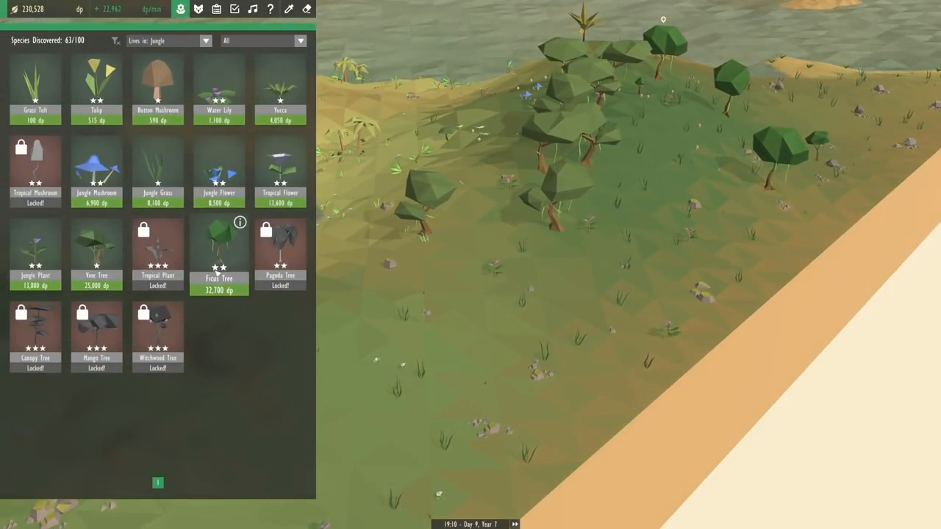
- Pick Jungle Flower and plant several across the grassland
{"action": "left_click", "coordinate": [218, 172]}
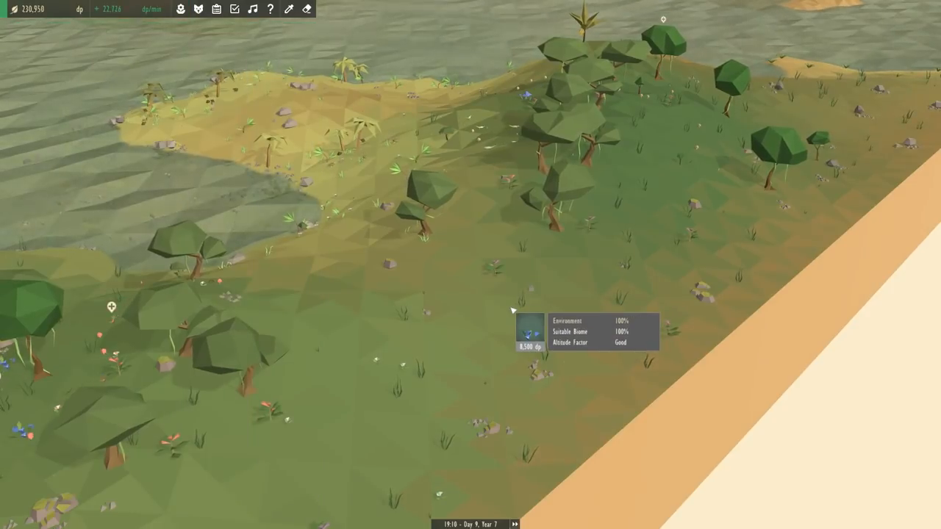
{"action": "mouse_move", "coordinate": [745, 233]}
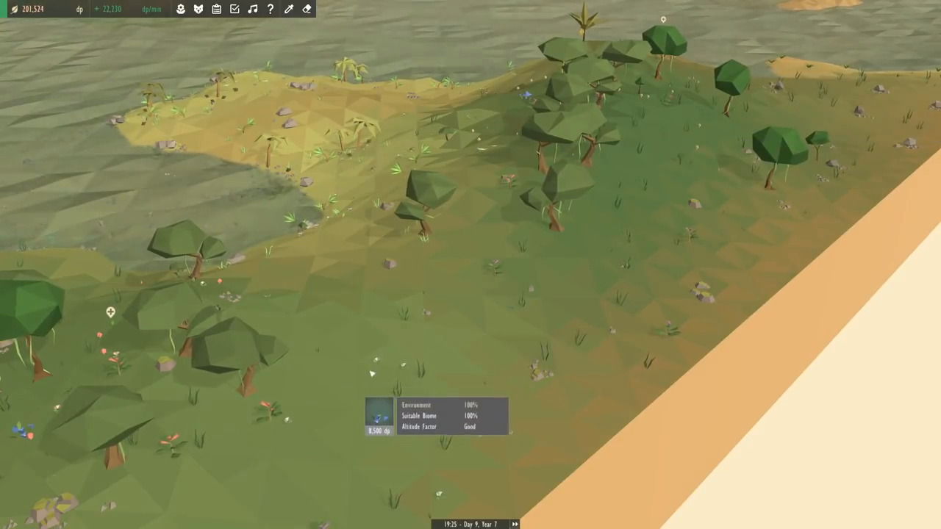
{"action": "left_click", "coordinate": [180, 9]}
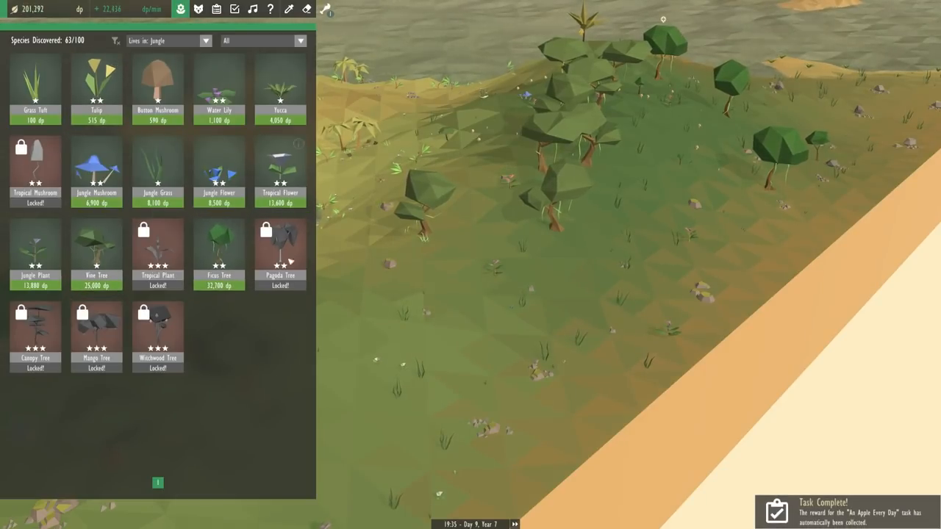
{"action": "mouse_move", "coordinate": [157, 254]}
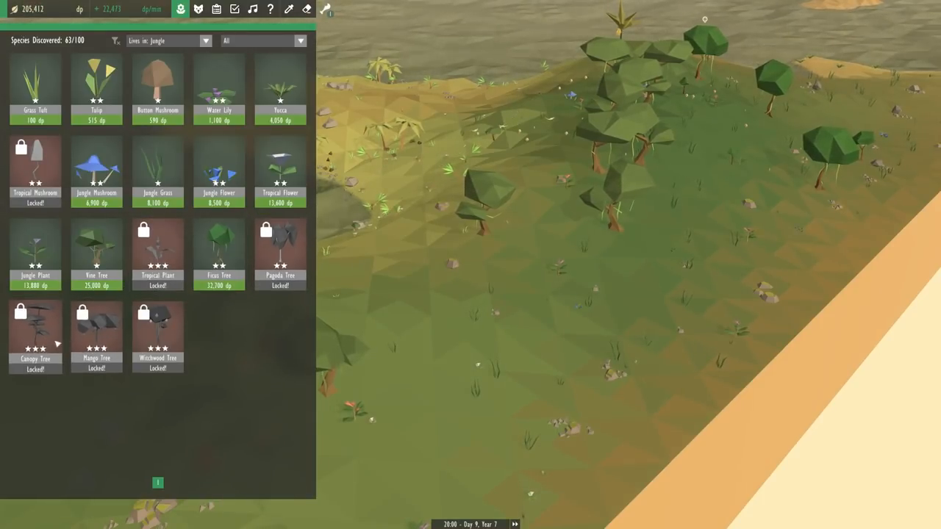
{"action": "mouse_move", "coordinate": [280, 250]}
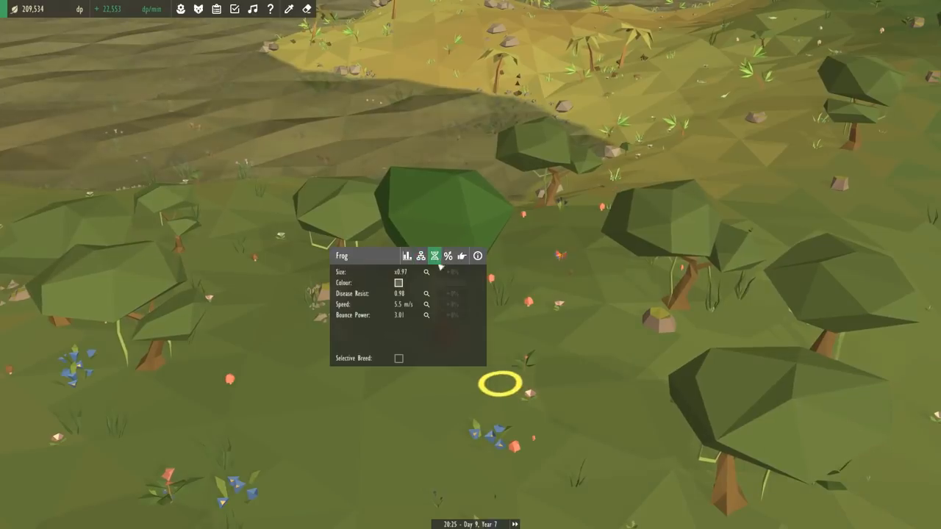
- Select the ficus tree and show its Canopy Tree and Witchwood Tree evolutions
{"action": "left_click", "coordinate": [421, 256]}
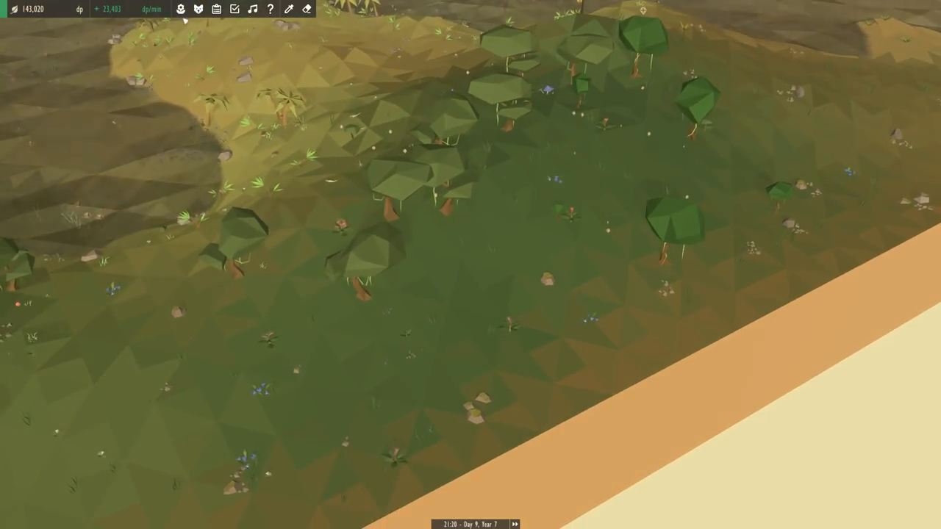
{"action": "left_click", "coordinate": [180, 9]}
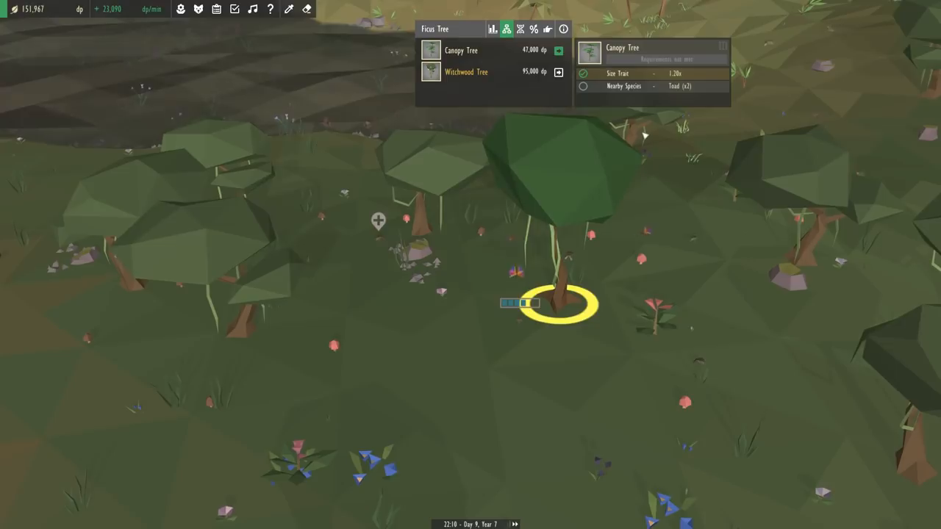
- Choose the Witchwood Tree evolution for the ficus and start breeding for 95,000 dp
{"action": "left_click", "coordinate": [466, 71]}
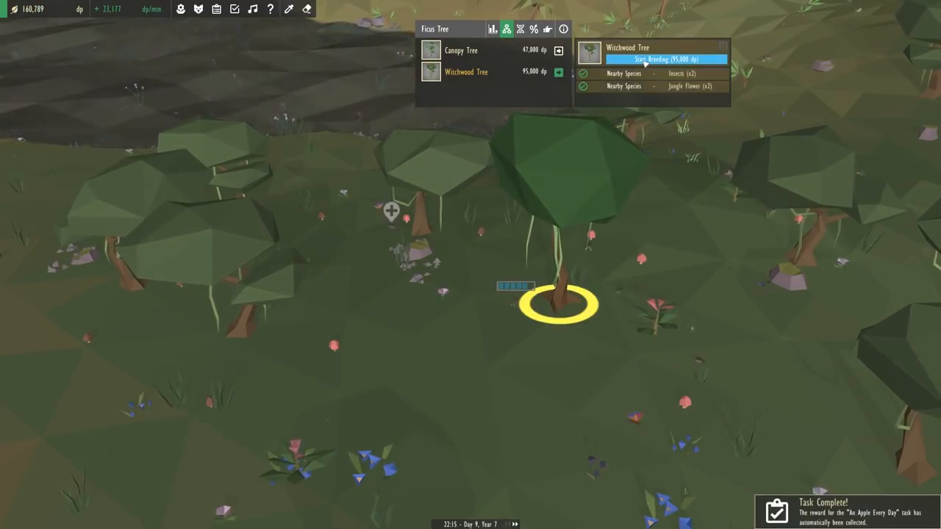
{"action": "left_click", "coordinate": [665, 59]}
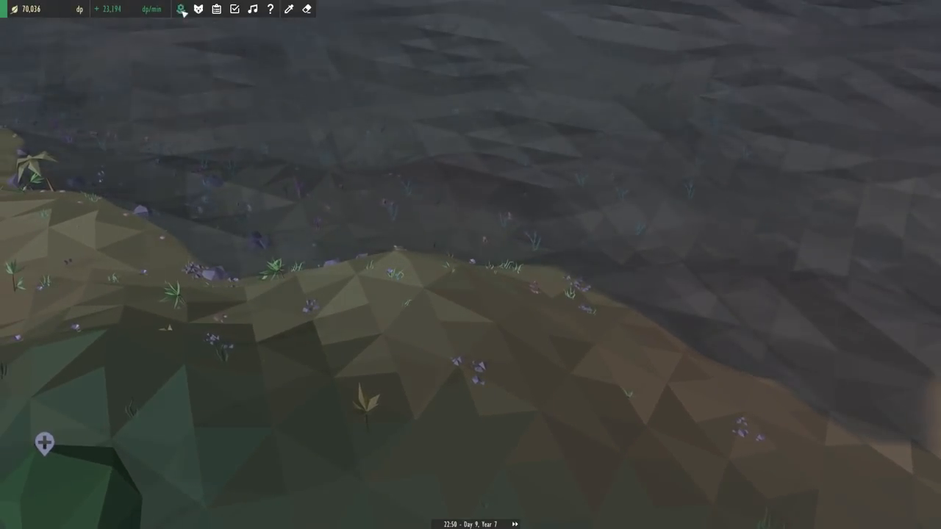
{"action": "left_click", "coordinate": [180, 9]}
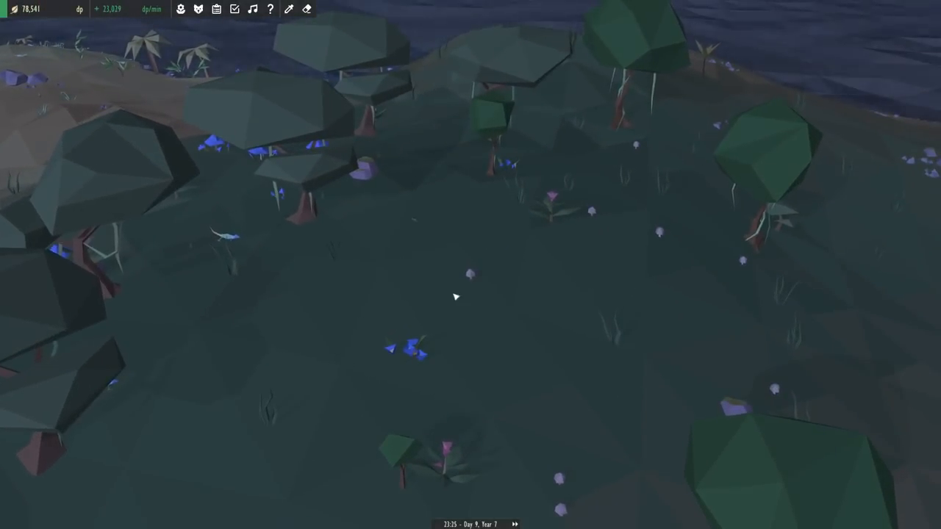
- Let the game run until An Apple Every Day completes and pays out
{"action": "left_click", "coordinate": [415, 280]}
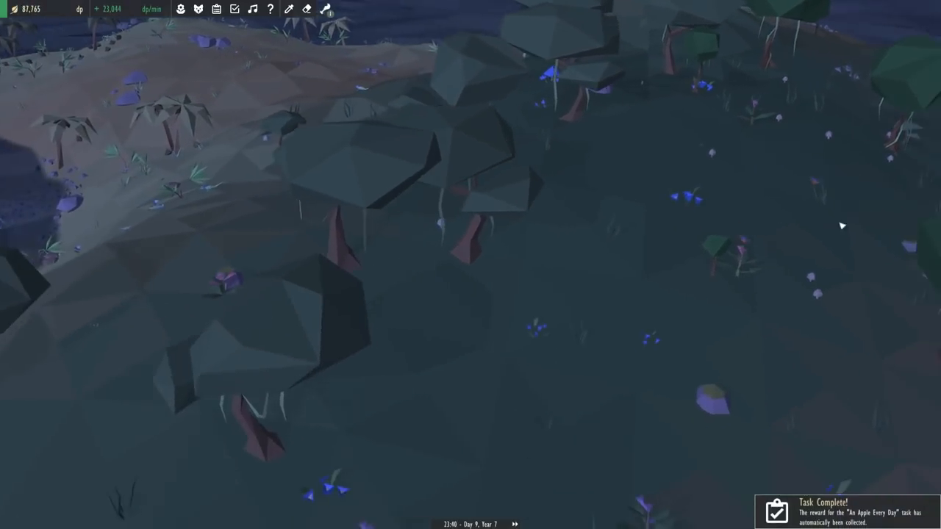
- Show ficus sizes via Genetics and check the x1.23 ficus's Witchwood progress (61%)
{"action": "left_click", "coordinate": [572, 404]}
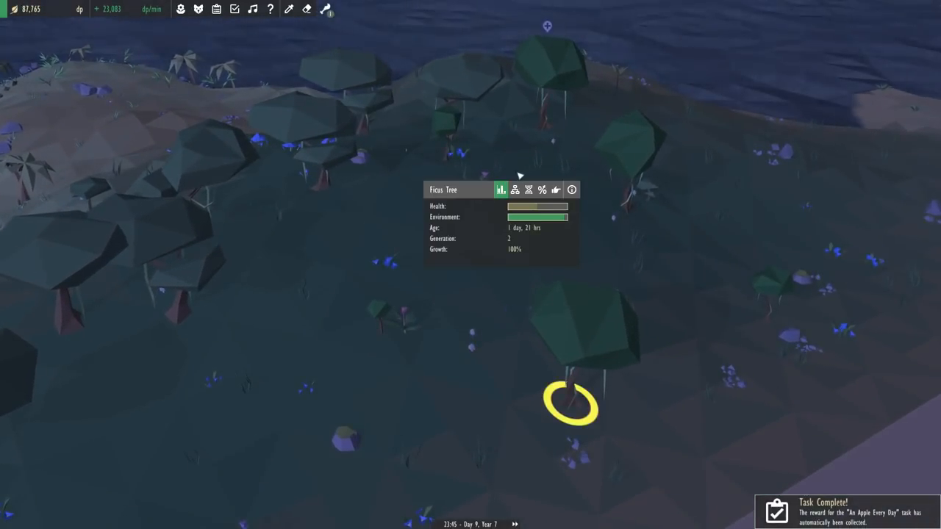
{"action": "left_click", "coordinate": [515, 190]}
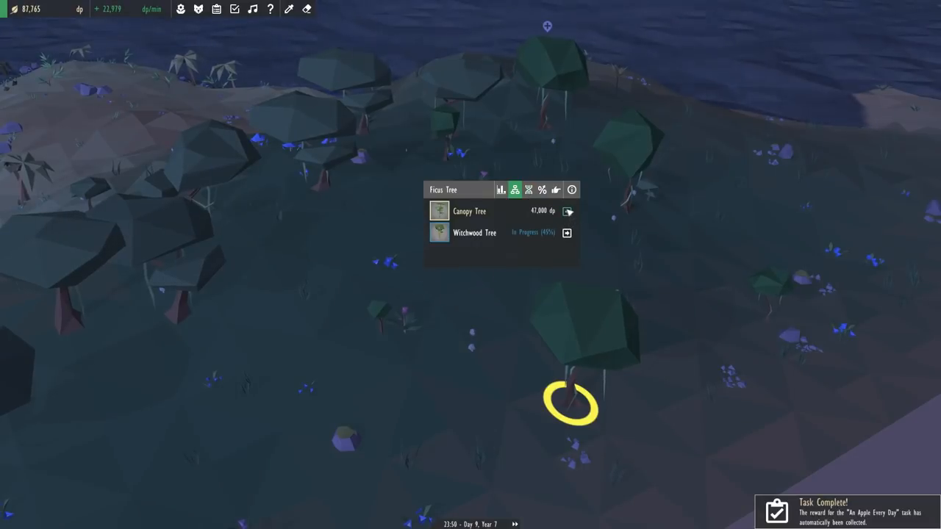
{"action": "left_click", "coordinate": [529, 190]}
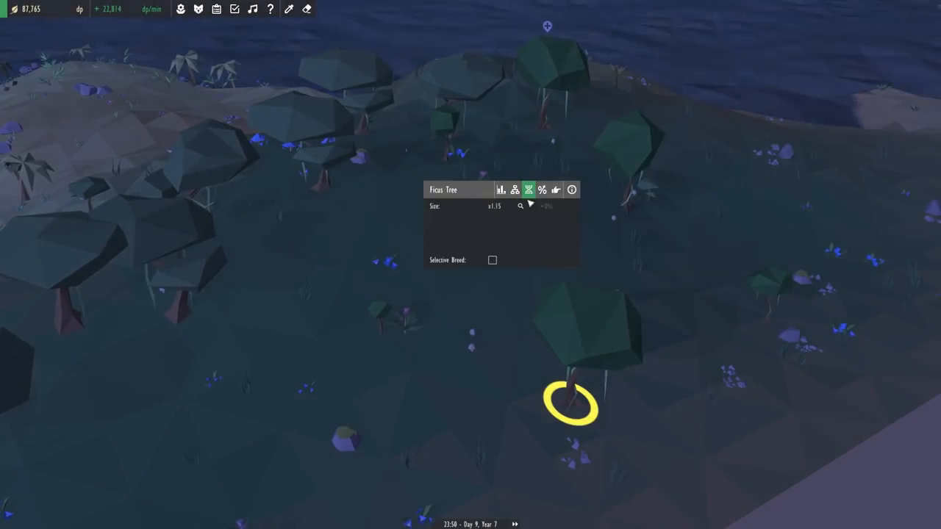
{"action": "left_click", "coordinate": [520, 206]}
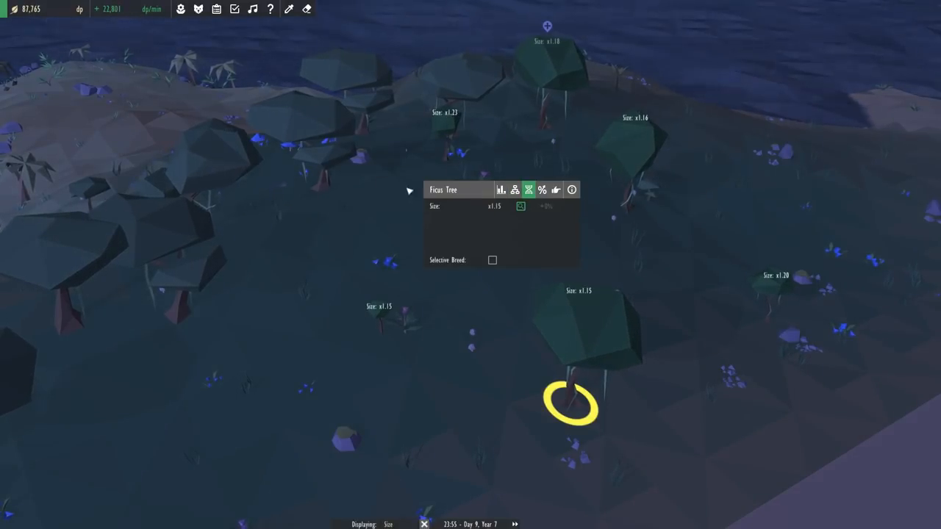
{"action": "left_click", "coordinate": [444, 160]}
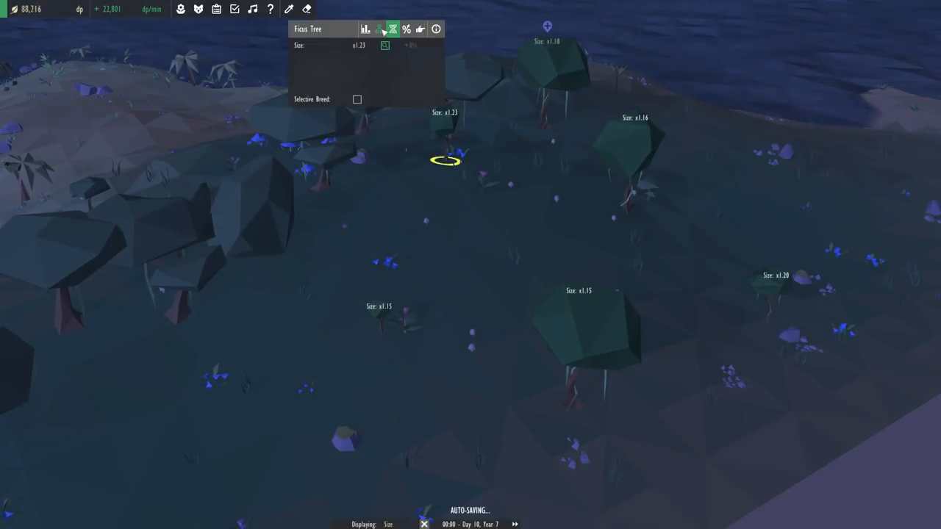
{"action": "left_click", "coordinate": [379, 29]}
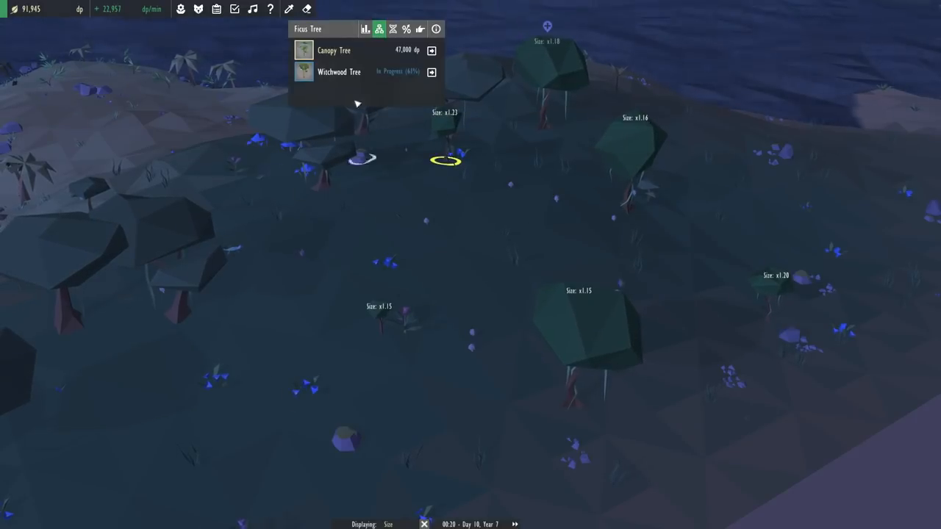
- Close the Ficus Tree panel and pan over to the palm-lined beach
{"action": "left_click", "coordinate": [393, 29]}
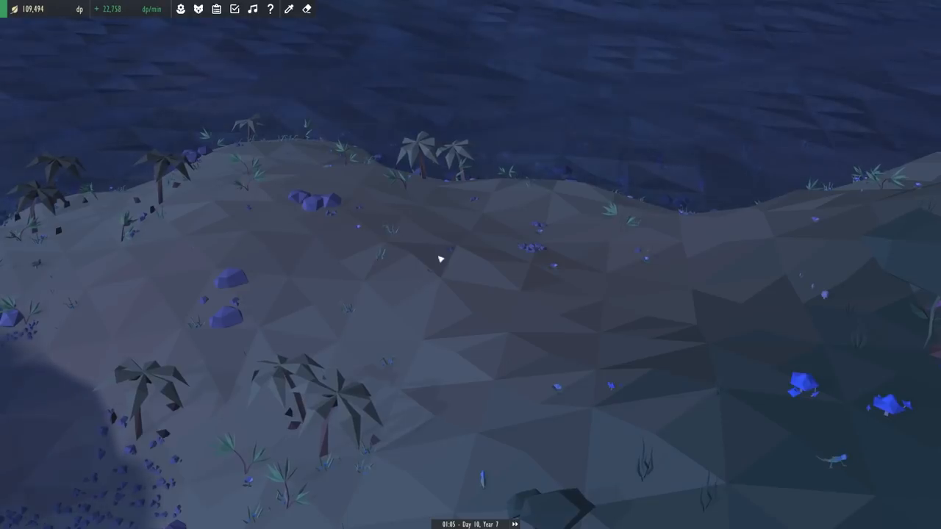
{"action": "left_click", "coordinate": [180, 8]}
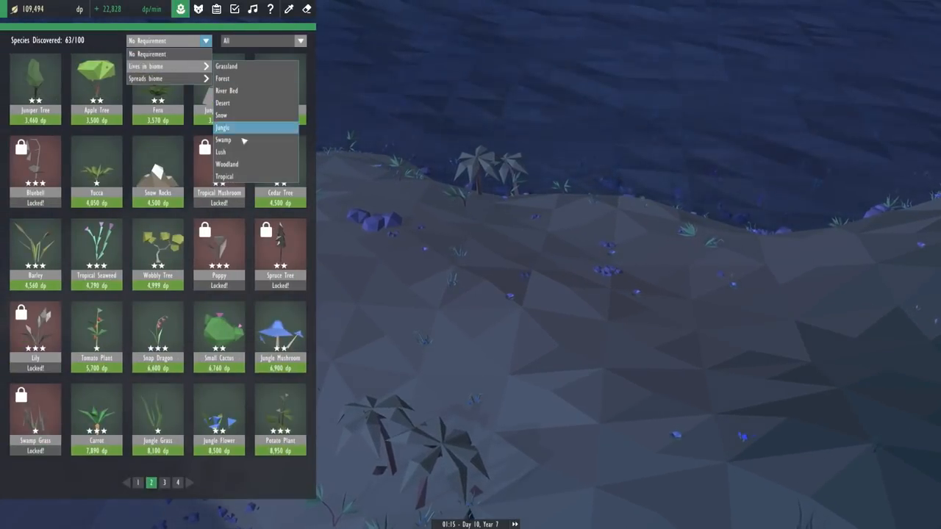
{"action": "left_click", "coordinate": [225, 176]}
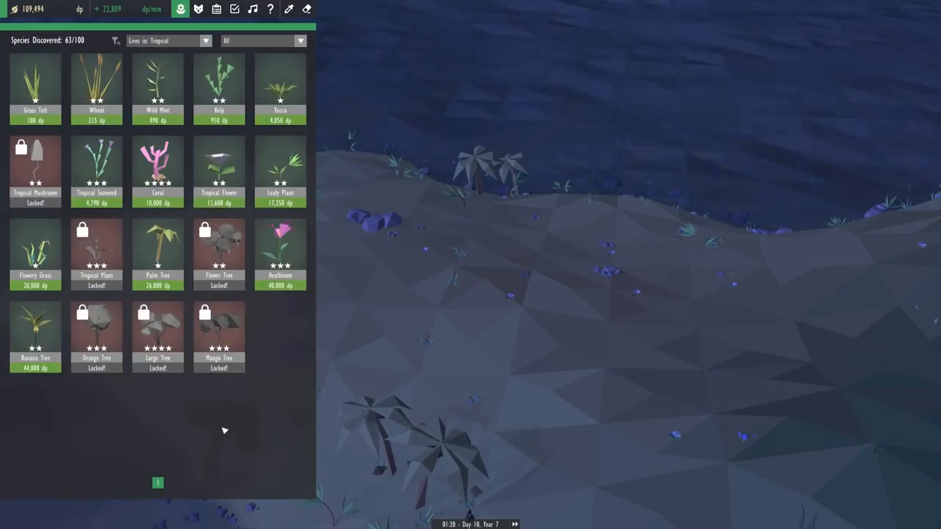
{"action": "mouse_move", "coordinate": [218, 334]}
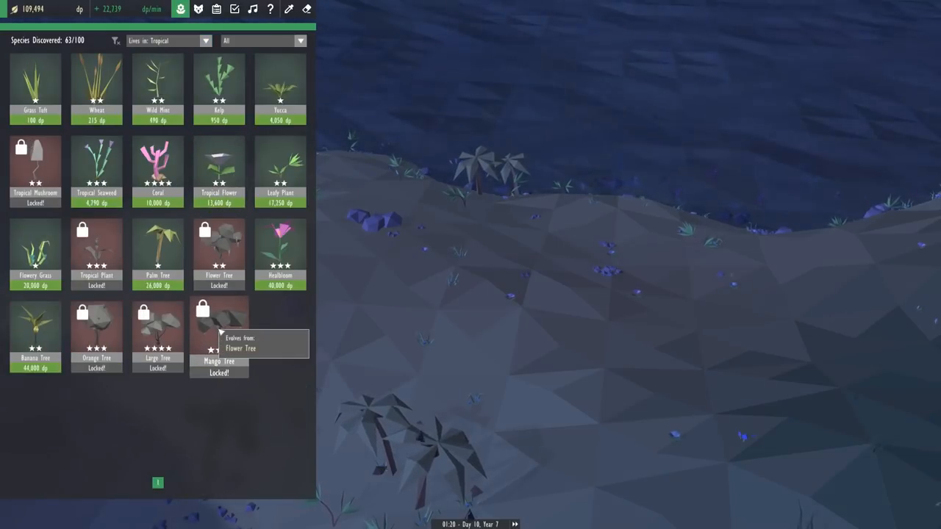
{"action": "mouse_move", "coordinate": [490, 298]}
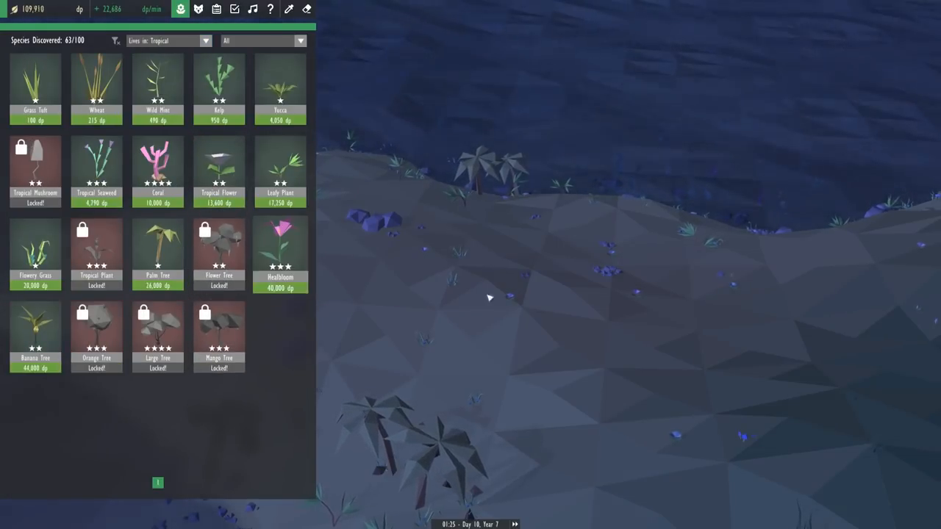
{"action": "mouse_move", "coordinate": [219, 250]}
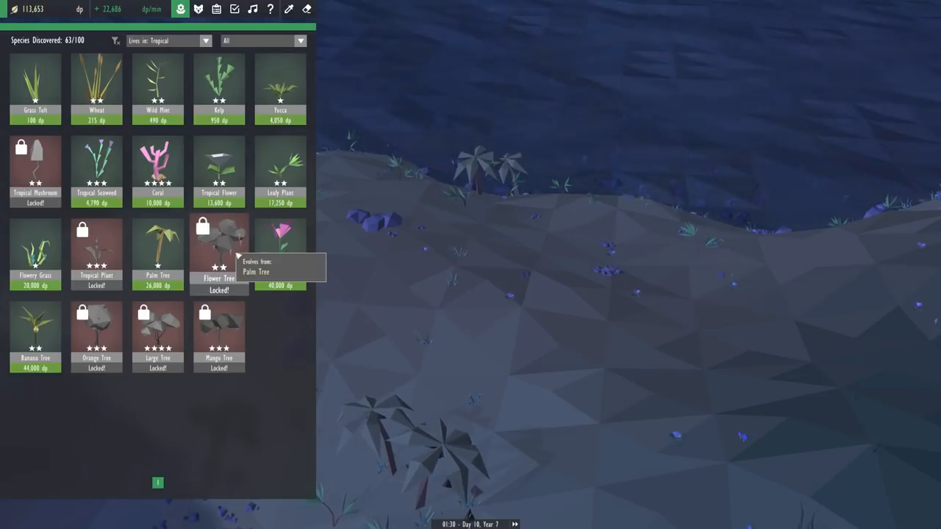
{"action": "mouse_move", "coordinate": [381, 284]}
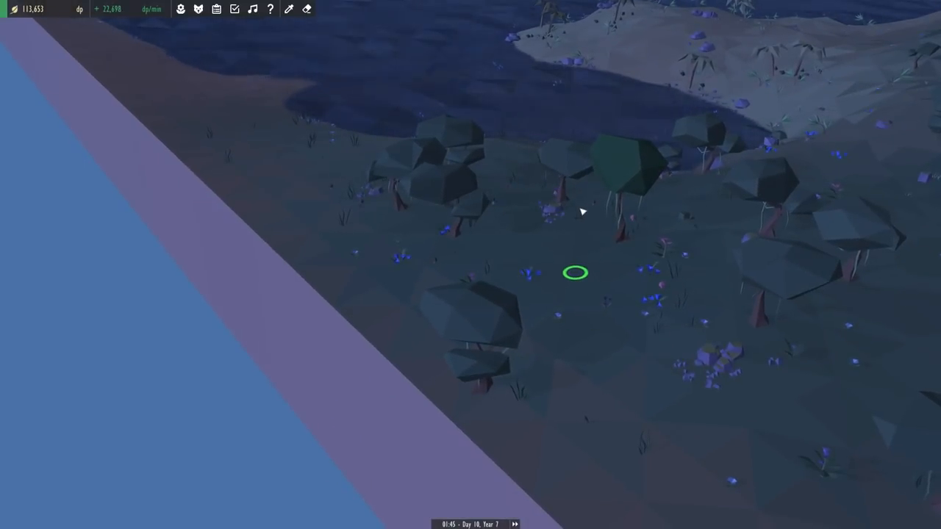
- Read the Witchwood sapling's Habitat and Abilities entries, then return to its live stats
{"action": "left_click", "coordinate": [575, 273]}
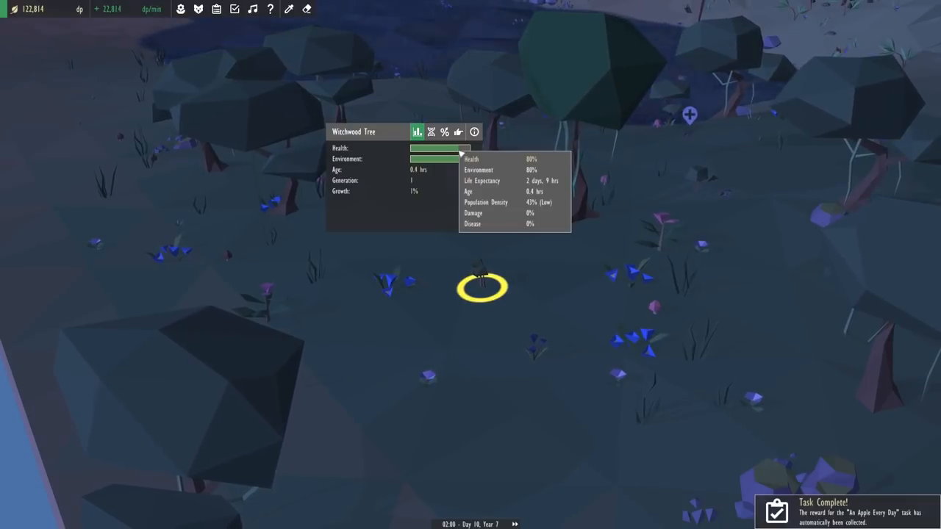
{"action": "left_click", "coordinate": [474, 131]}
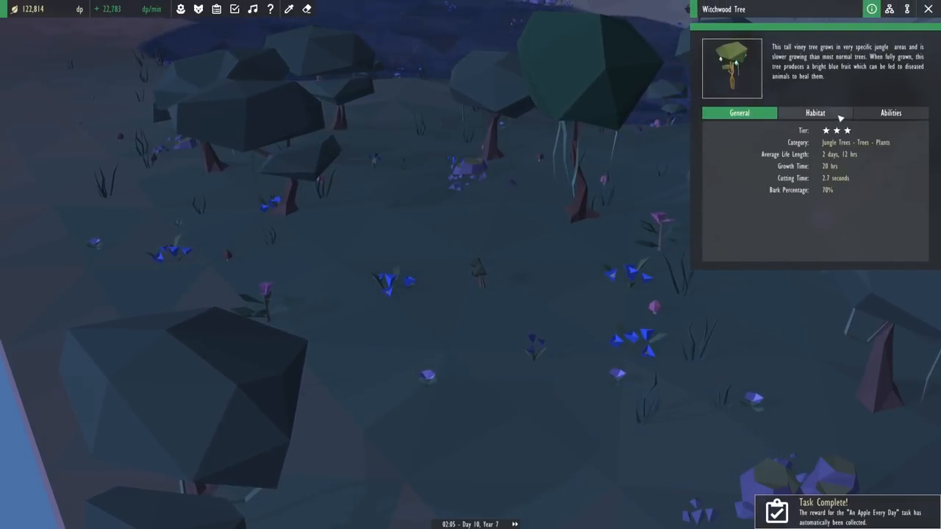
{"action": "left_click", "coordinate": [814, 113]}
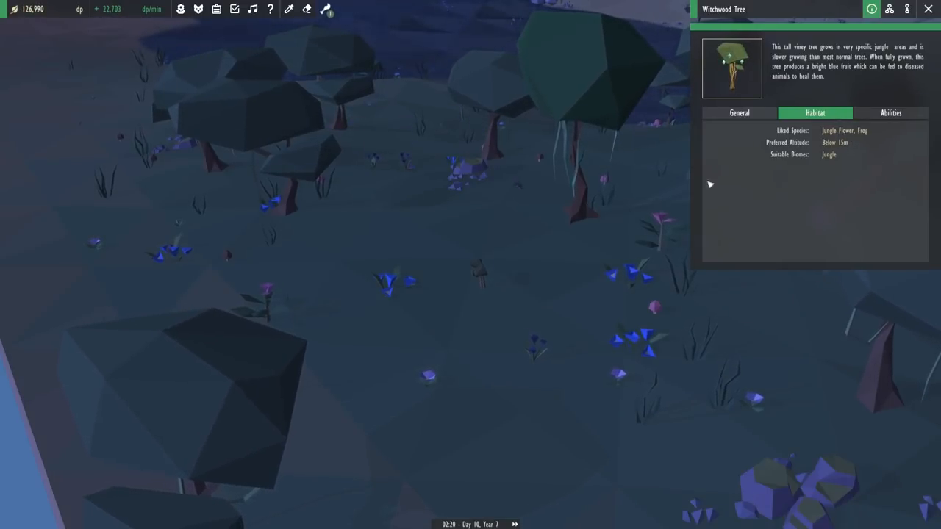
{"action": "left_click", "coordinate": [890, 113]}
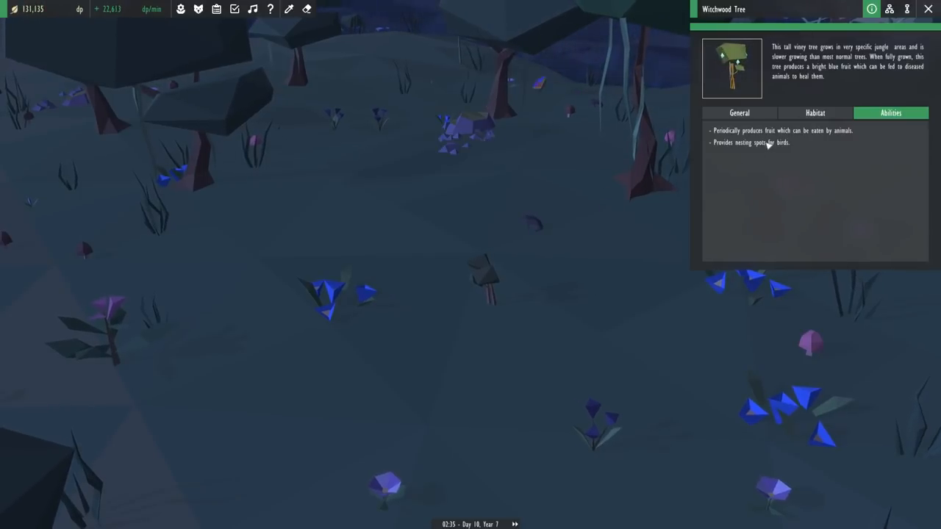
{"action": "left_click", "coordinate": [482, 285]}
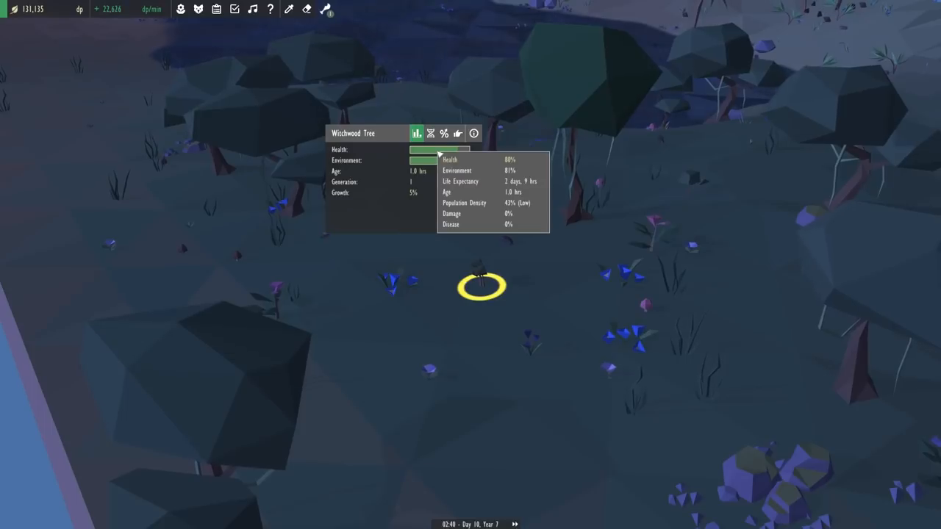
{"action": "mouse_move", "coordinate": [441, 160]}
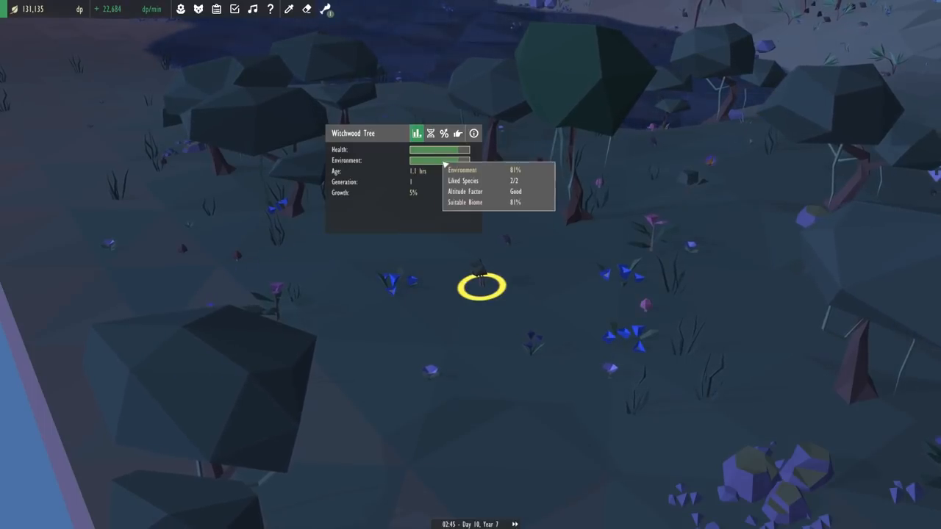
{"action": "mouse_move", "coordinate": [553, 304]}
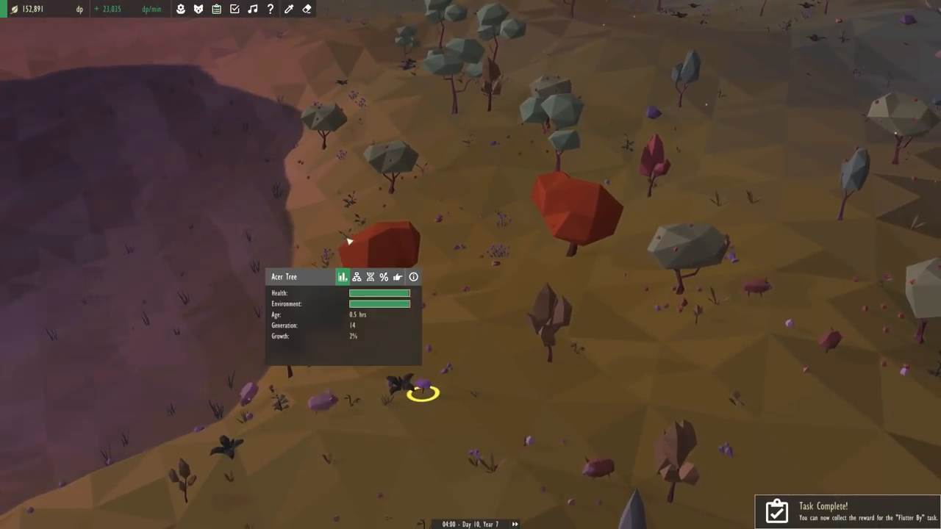
- Check the Acer Tree's Large Tree evolution and encyclopedia entry, then bring up Transplant
{"action": "left_click", "coordinate": [356, 277]}
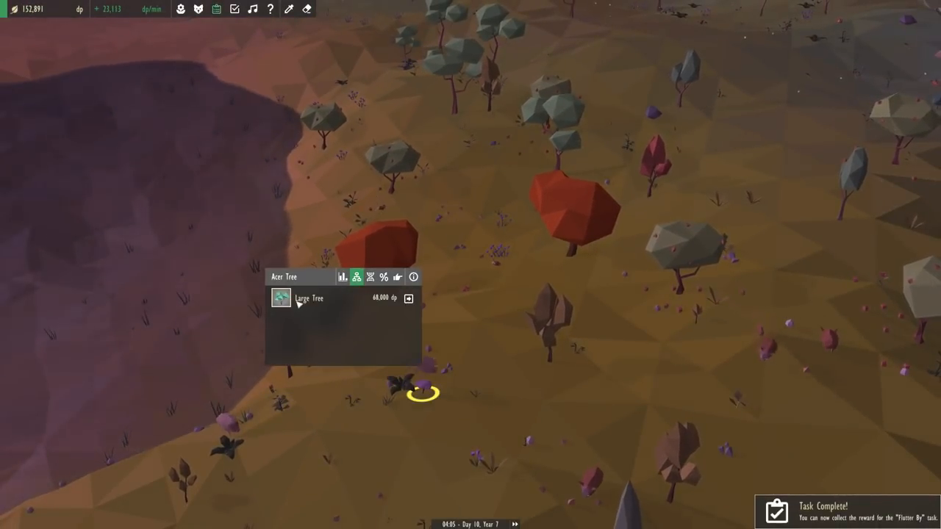
{"action": "left_click", "coordinate": [343, 277]}
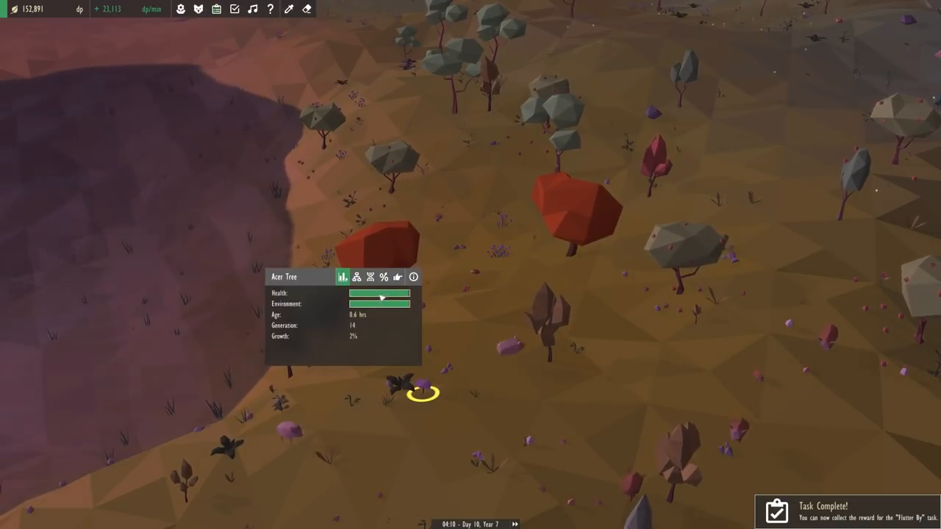
{"action": "mouse_move", "coordinate": [399, 277]}
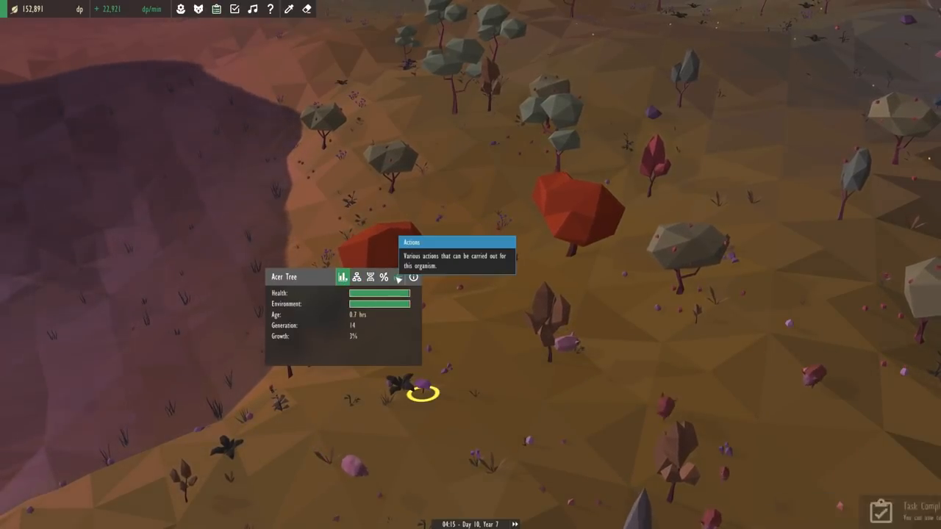
{"action": "left_click", "coordinate": [413, 277]}
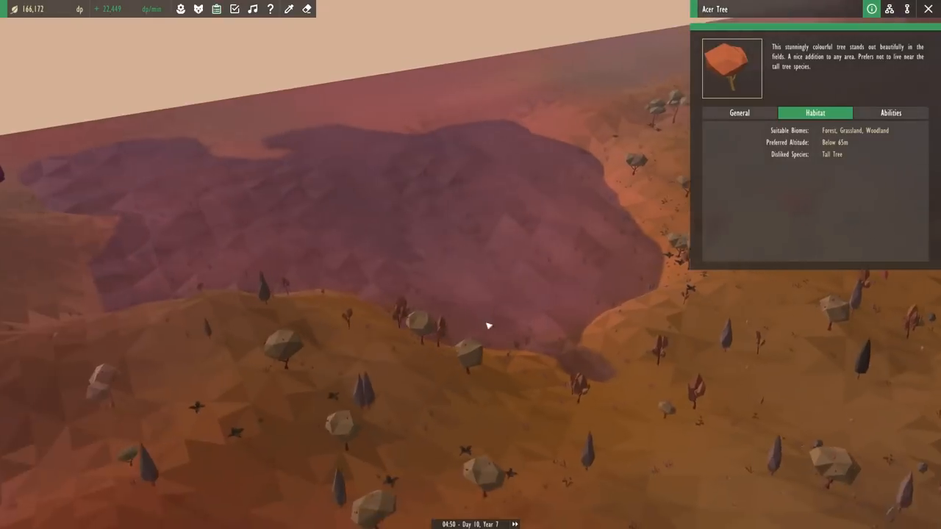
{"action": "left_click", "coordinate": [738, 112]}
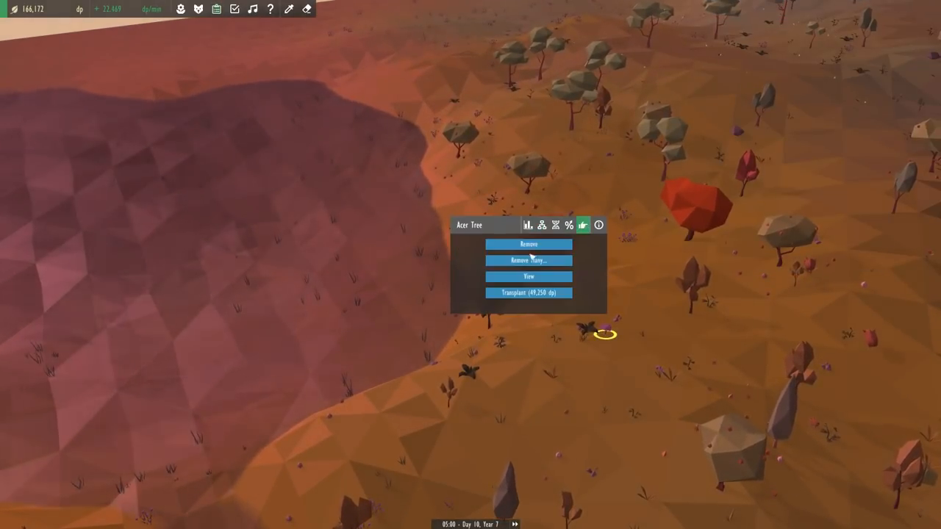
{"action": "left_click", "coordinate": [528, 293]}
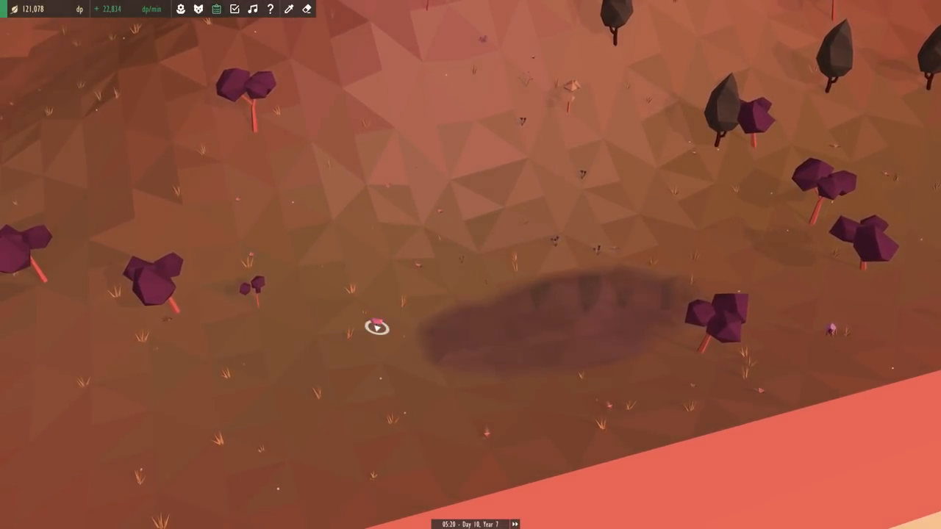
- Place the transplanted Acer Tree at a new hillside spot
{"action": "left_click", "coordinate": [376, 327]}
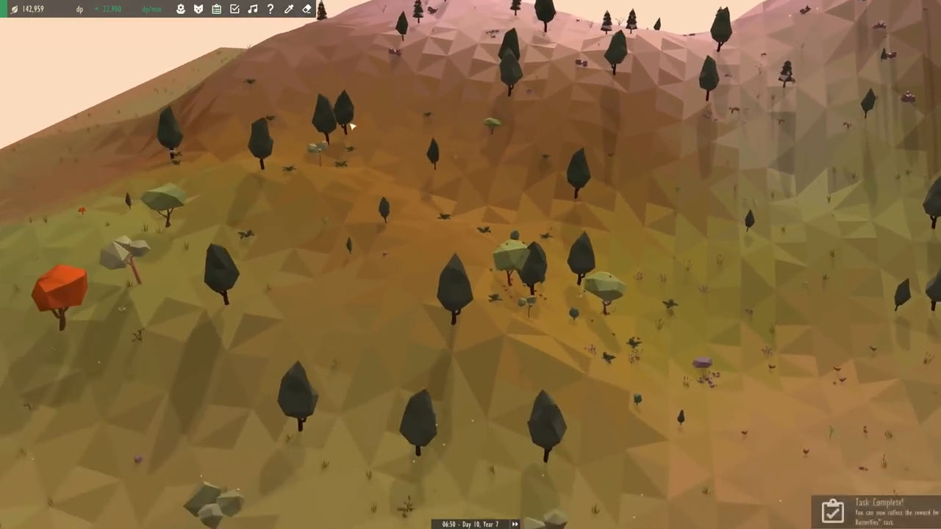
- Open the Tasks panel and show the Flutter By task's details
{"action": "left_click", "coordinate": [234, 8]}
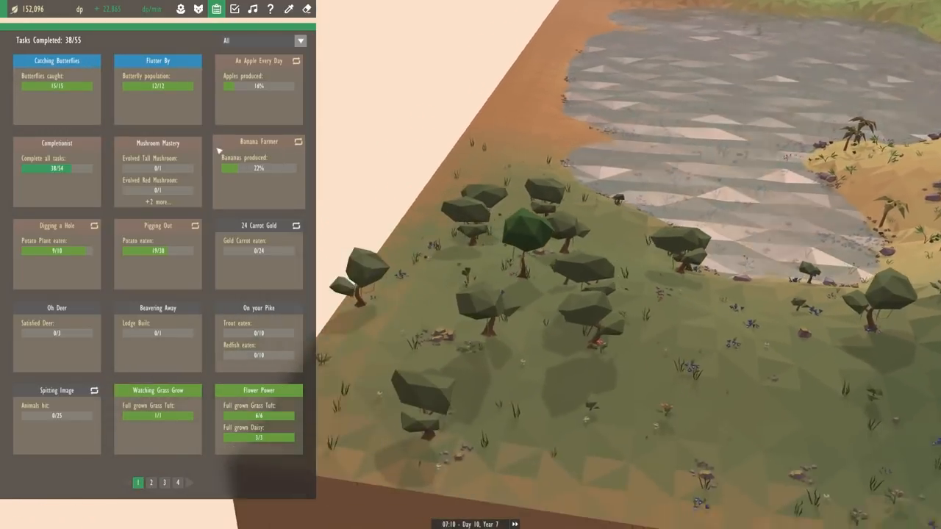
{"action": "left_click", "coordinate": [158, 60]}
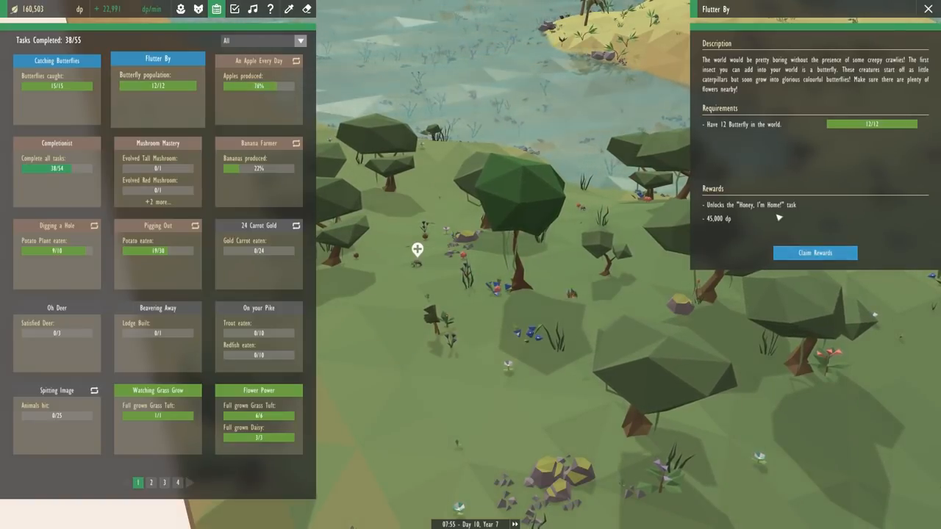
- Claim the Flutter By reward, then the Catching Butterflies reward
{"action": "left_click", "coordinate": [815, 252]}
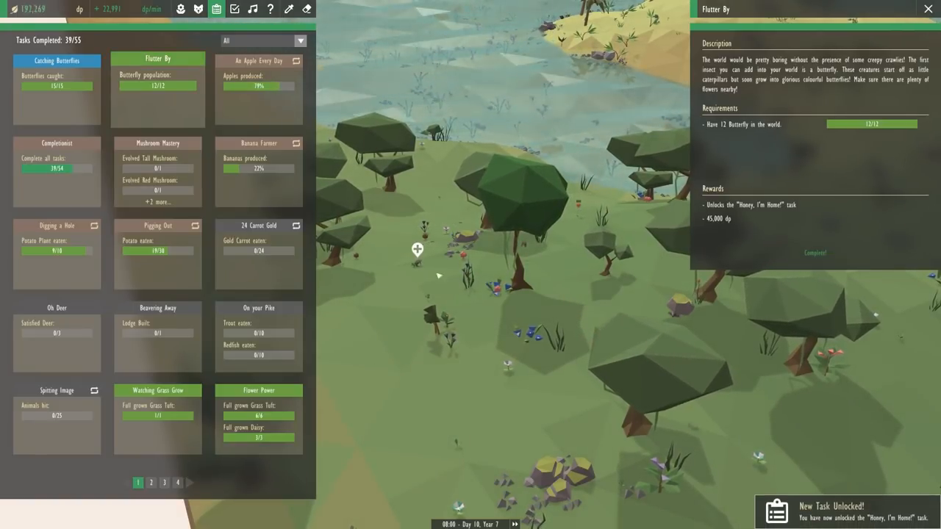
{"action": "left_click", "coordinate": [56, 59]}
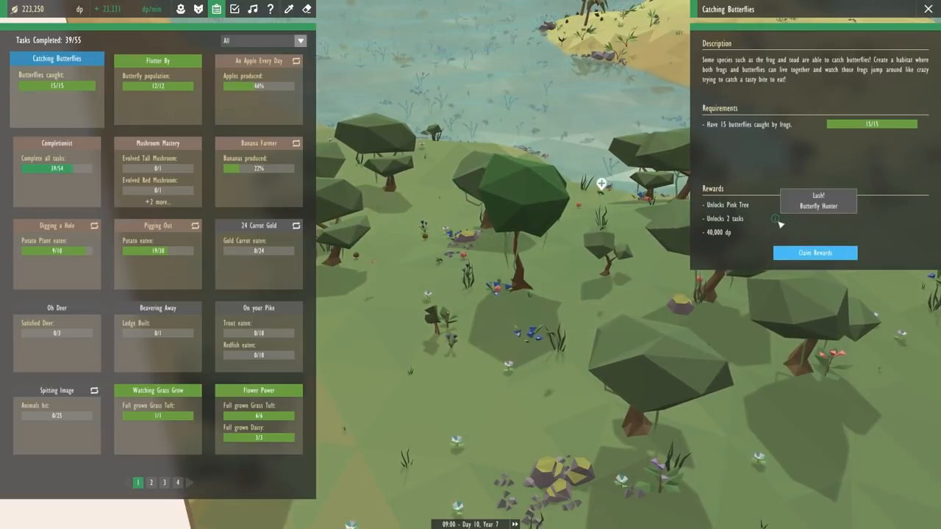
{"action": "left_click", "coordinate": [815, 253]}
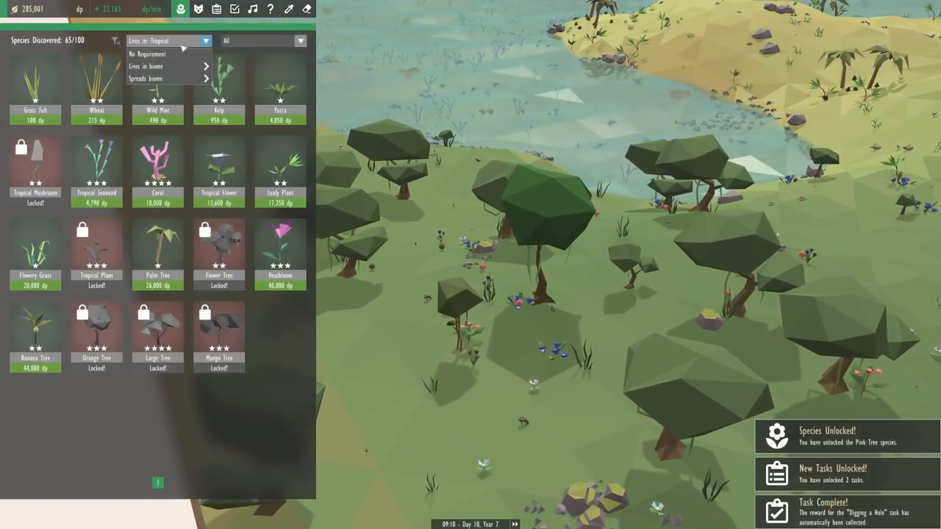
- Filter plants to No Requirement, read the Pink Tree's info and Habitat tab, then switch tabs
{"action": "left_click", "coordinate": [148, 54]}
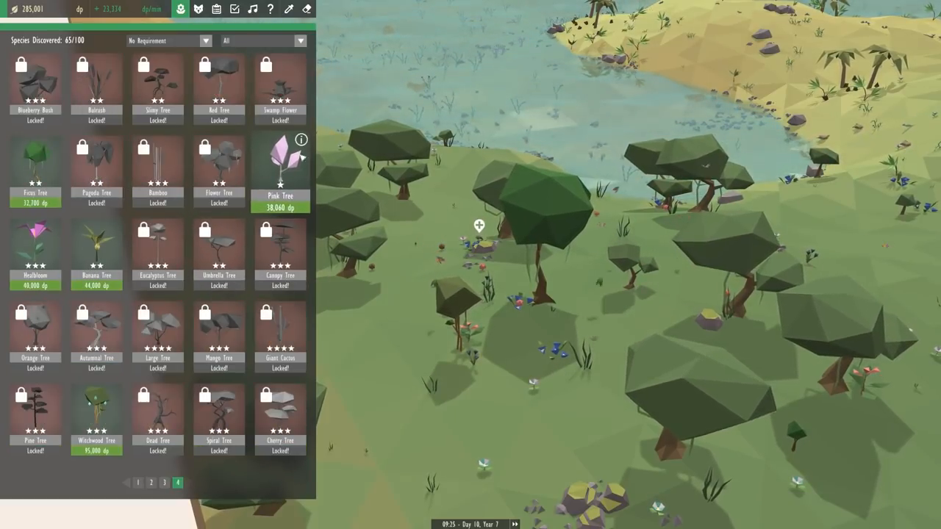
{"action": "left_click", "coordinate": [302, 141]}
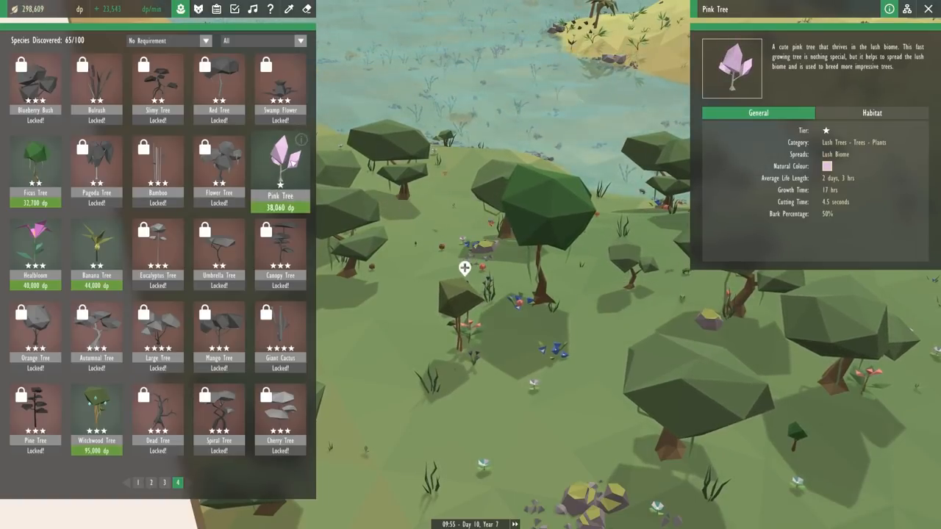
{"action": "left_click", "coordinate": [872, 112]}
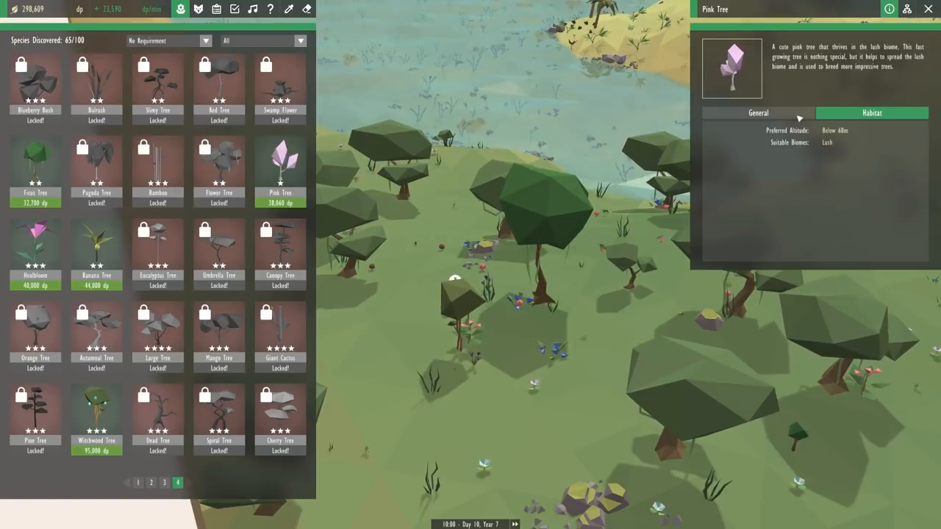
{"action": "left_click", "coordinate": [758, 112]}
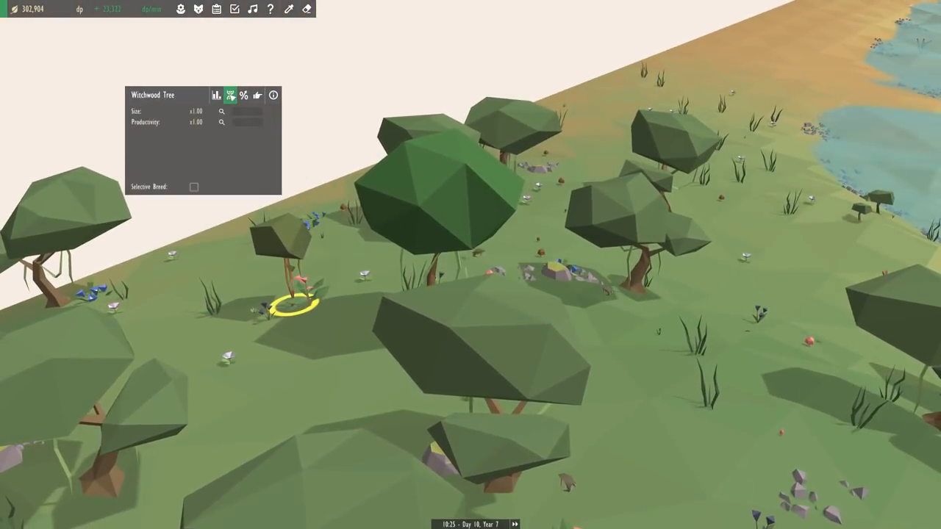
- Buy the witchwood tree's Productivity upgrade and close the panel
{"action": "left_click", "coordinate": [215, 95]}
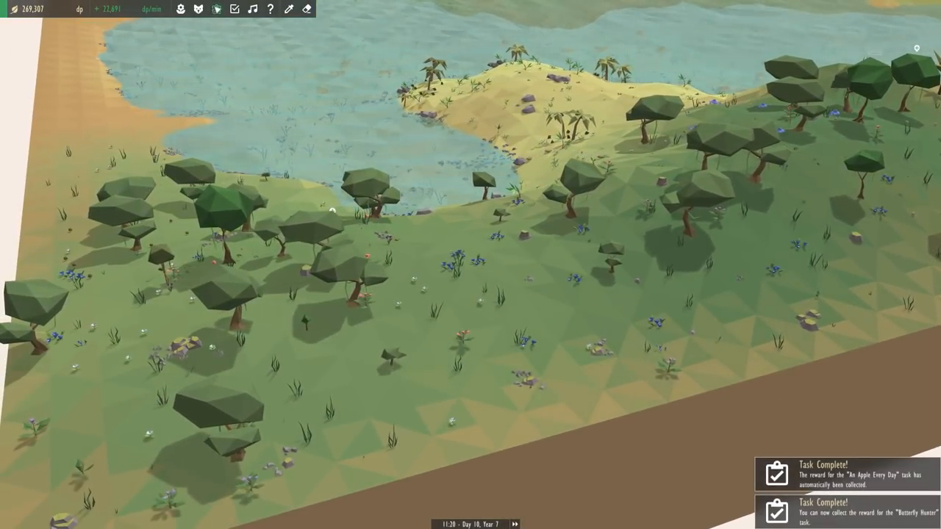
{"action": "left_click", "coordinate": [233, 8]}
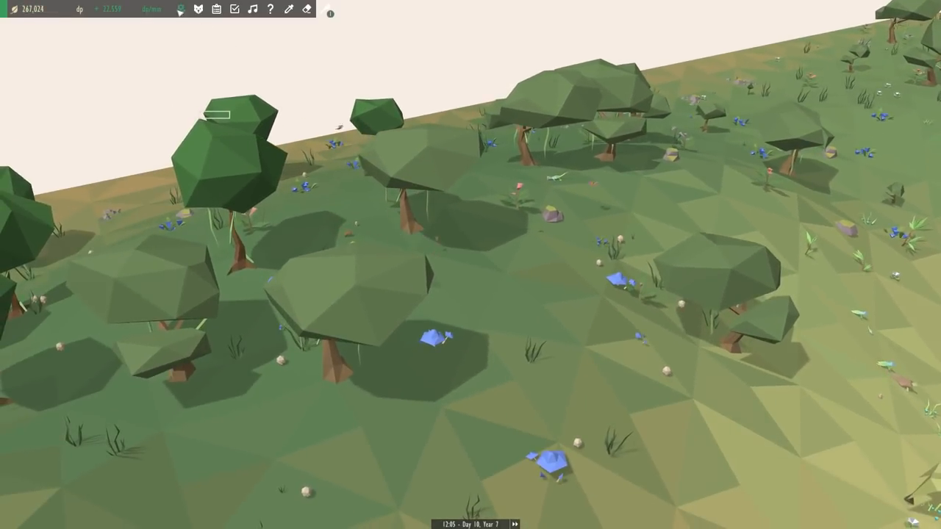
{"action": "left_click", "coordinate": [199, 9]}
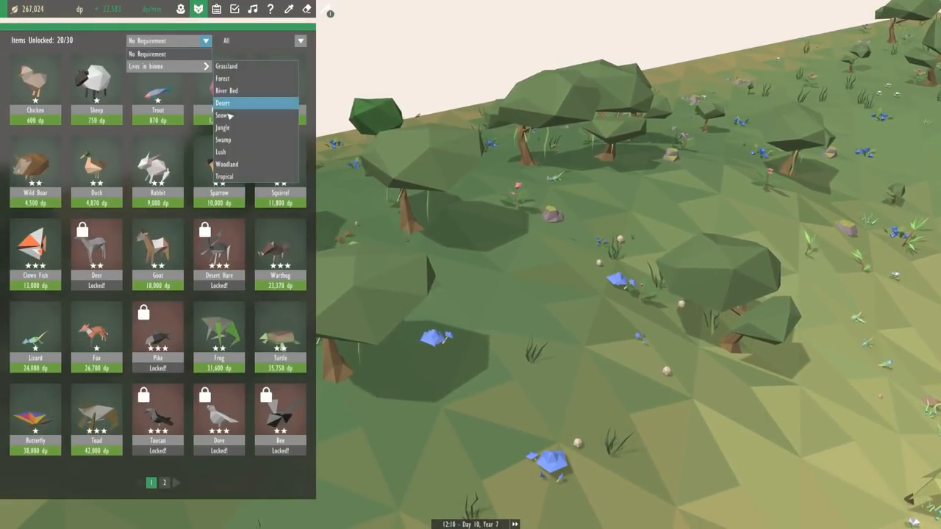
{"action": "left_click", "coordinate": [223, 127]}
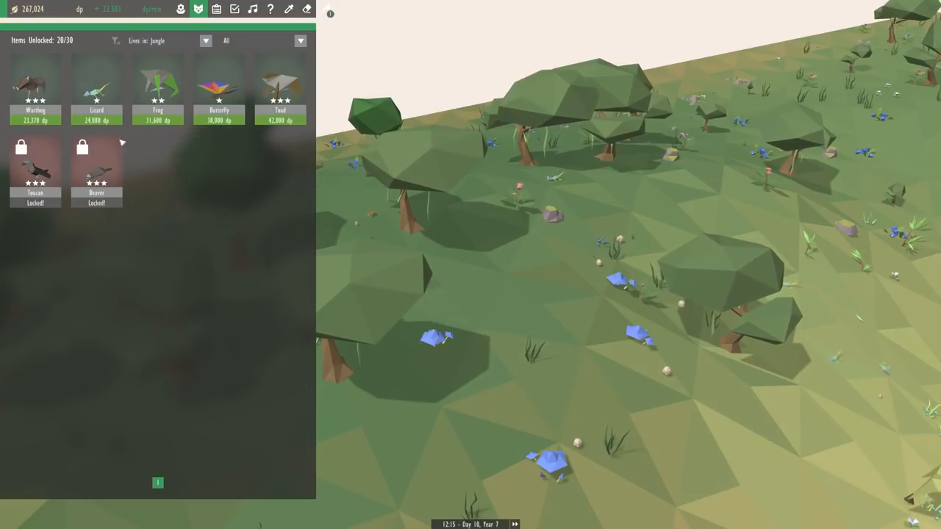
{"action": "left_click", "coordinate": [35, 81]}
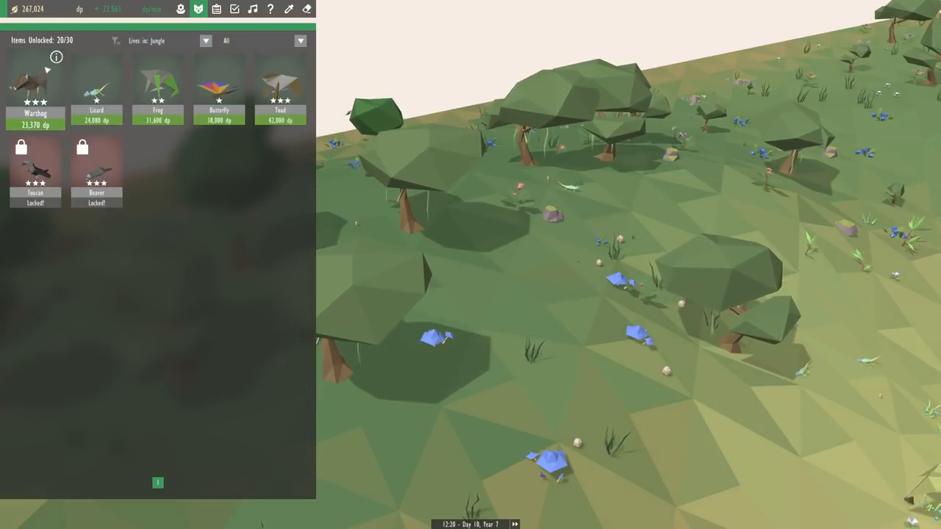
{"action": "left_click", "coordinate": [35, 81]}
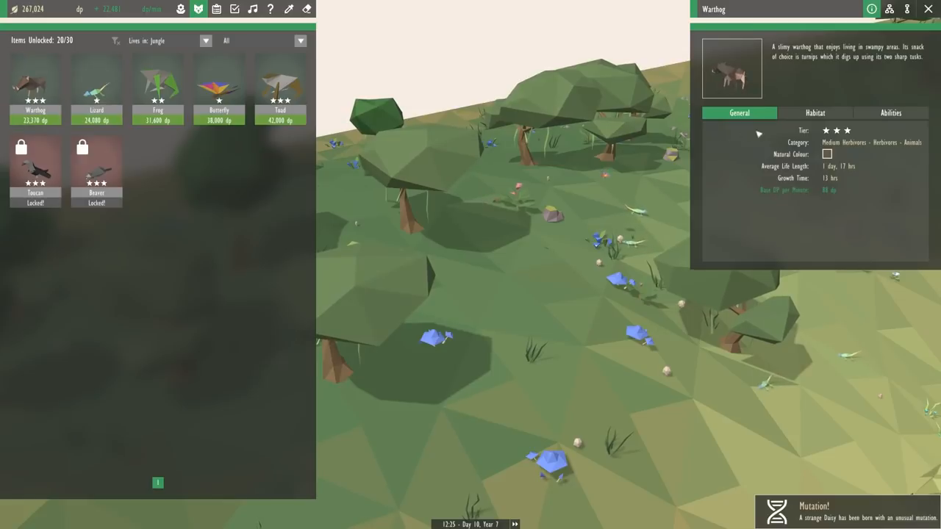
{"action": "left_click", "coordinate": [815, 112]}
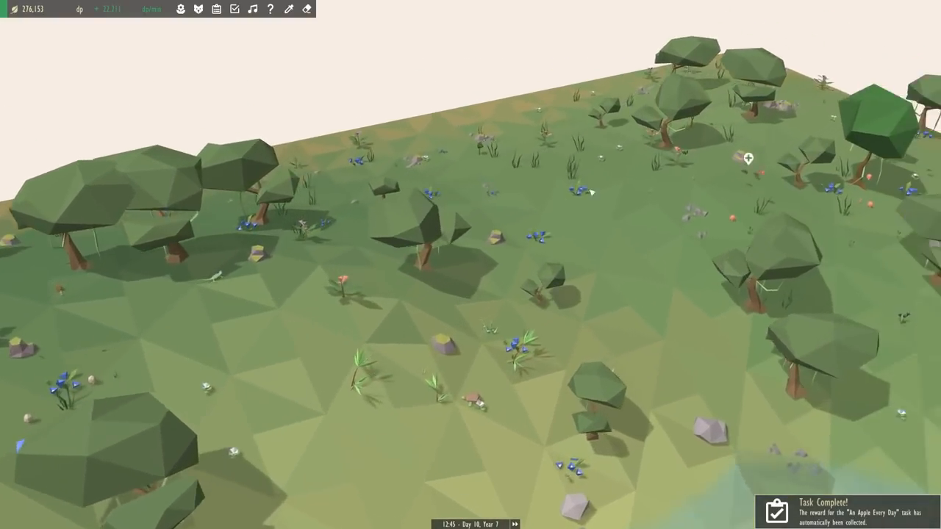
- Filter plants to the Jungle biome, preview and cancel Witchwood placement, and view its details
{"action": "left_click", "coordinate": [180, 9]}
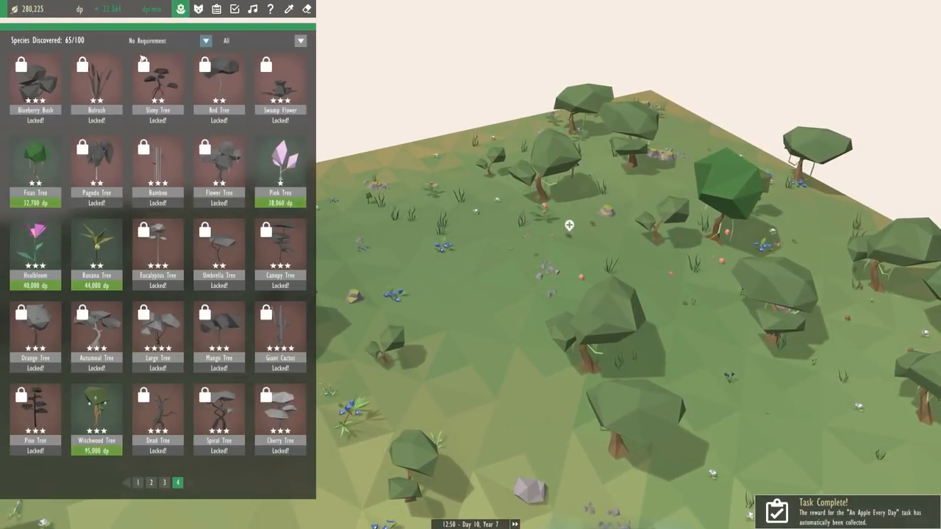
{"action": "left_click", "coordinate": [206, 41]}
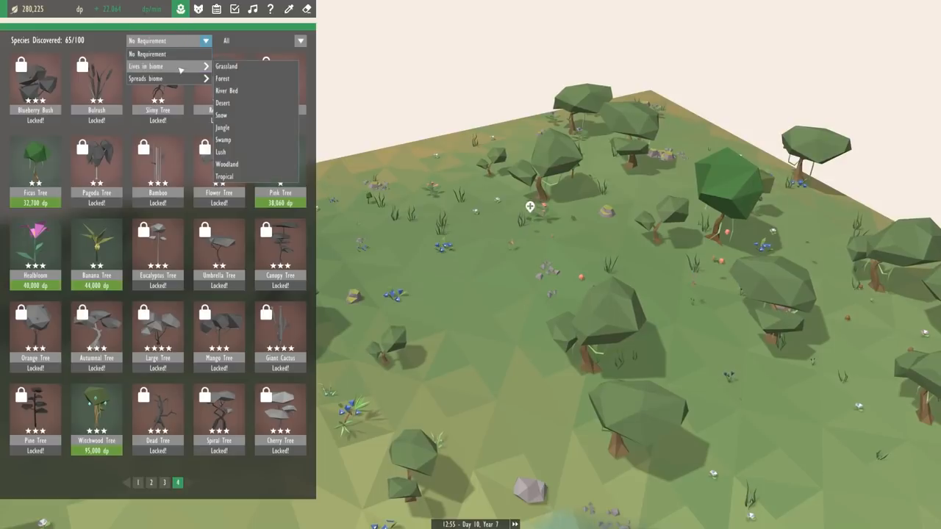
{"action": "left_click", "coordinate": [222, 127]}
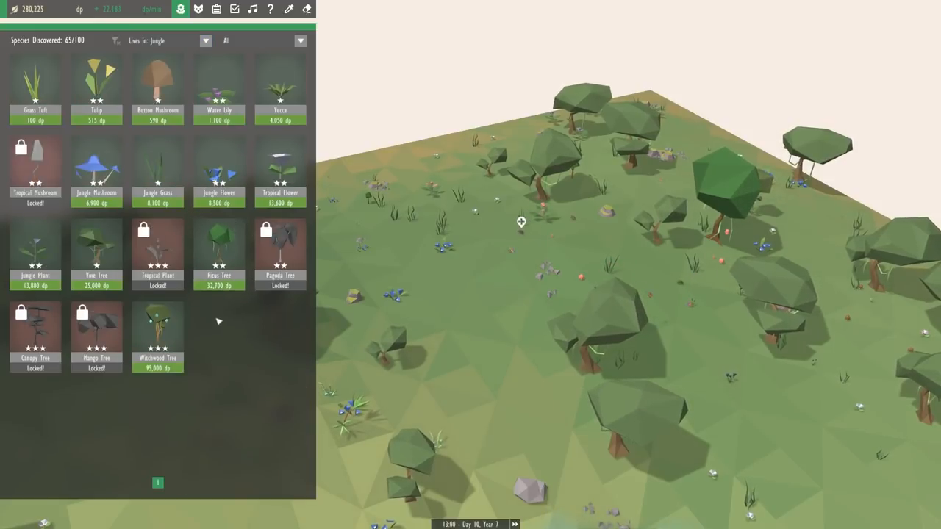
{"action": "left_click", "coordinate": [157, 331]}
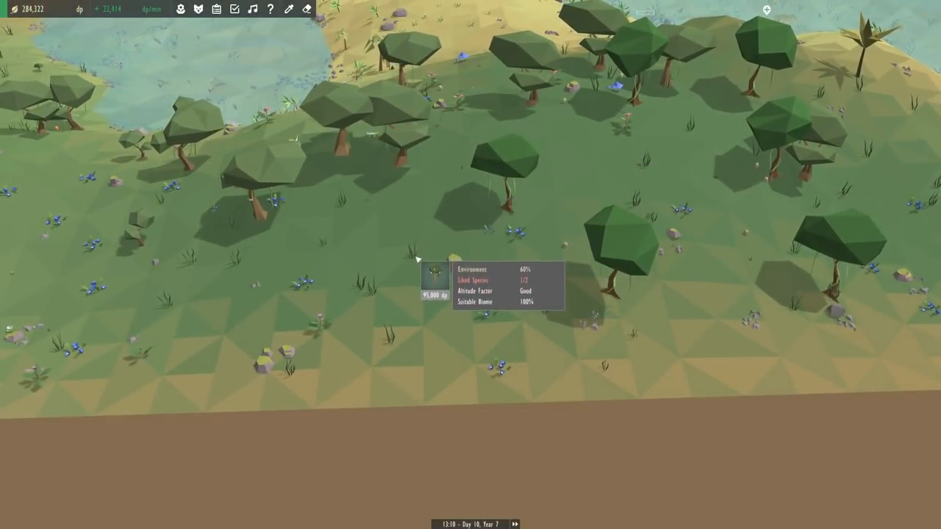
{"action": "left_click", "coordinate": [180, 8]}
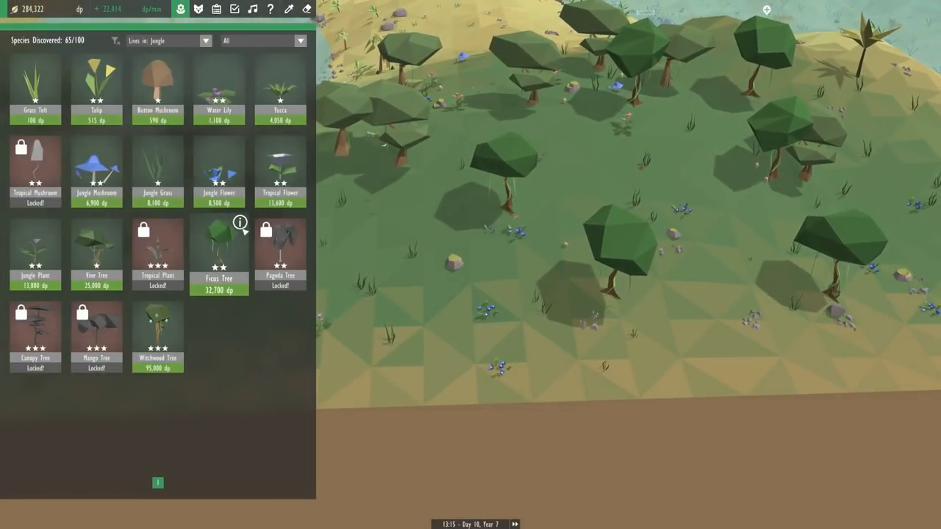
{"action": "left_click", "coordinate": [157, 331]}
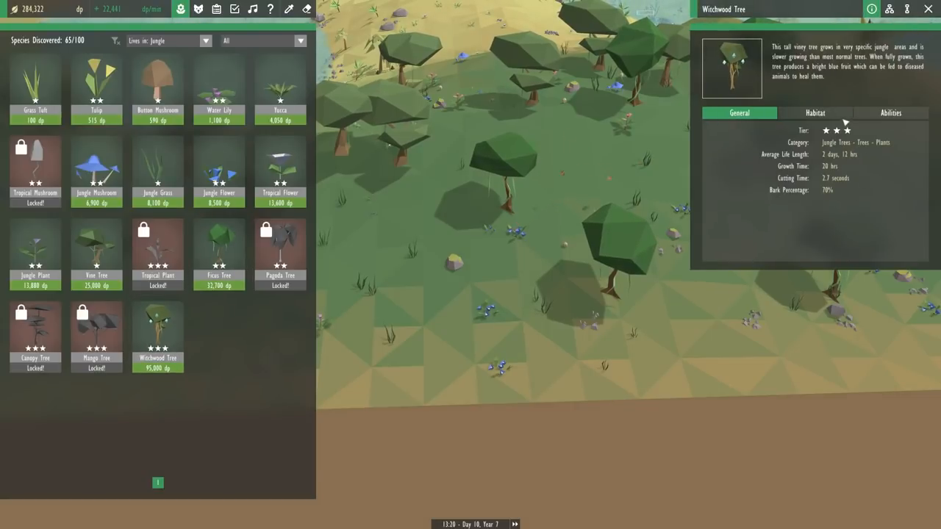
{"action": "left_click", "coordinate": [815, 113]}
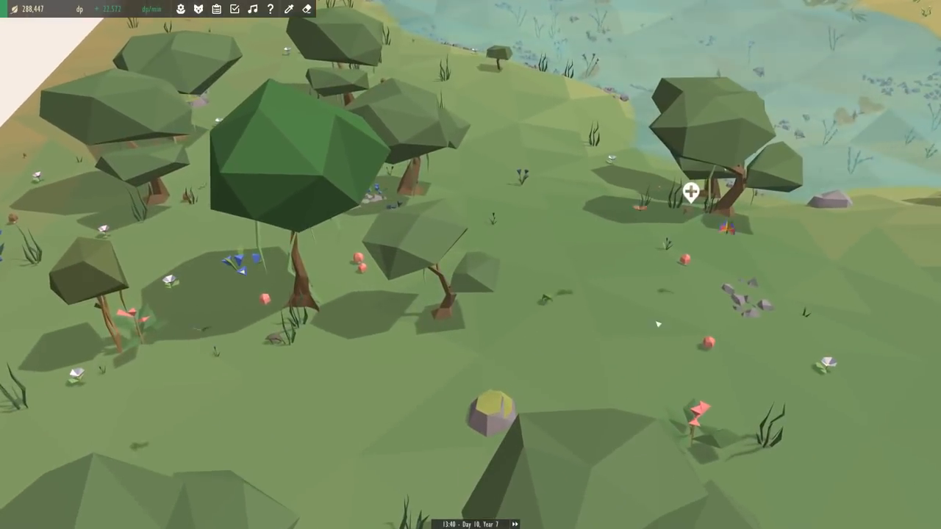
- Work in the meadow view, then reopen the catalogue to get the Frog
{"action": "left_click", "coordinate": [566, 329]}
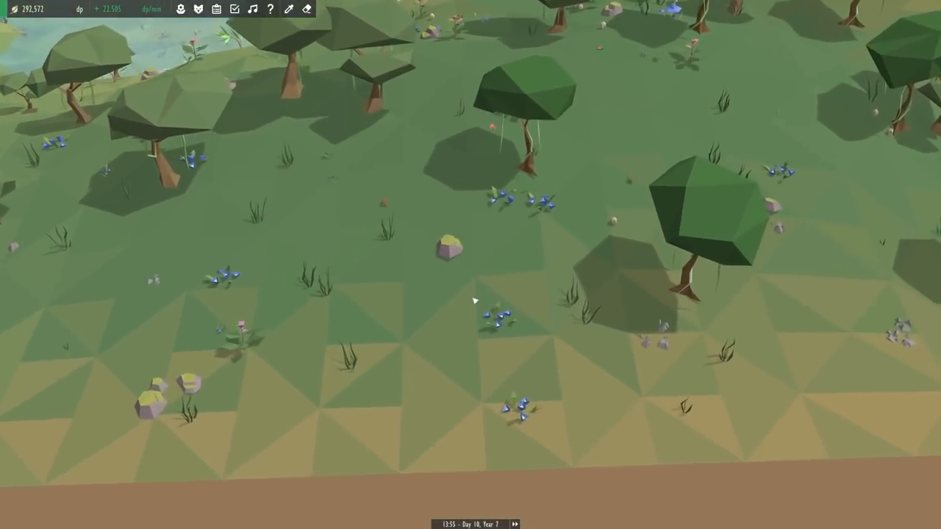
{"action": "left_click", "coordinate": [386, 162]}
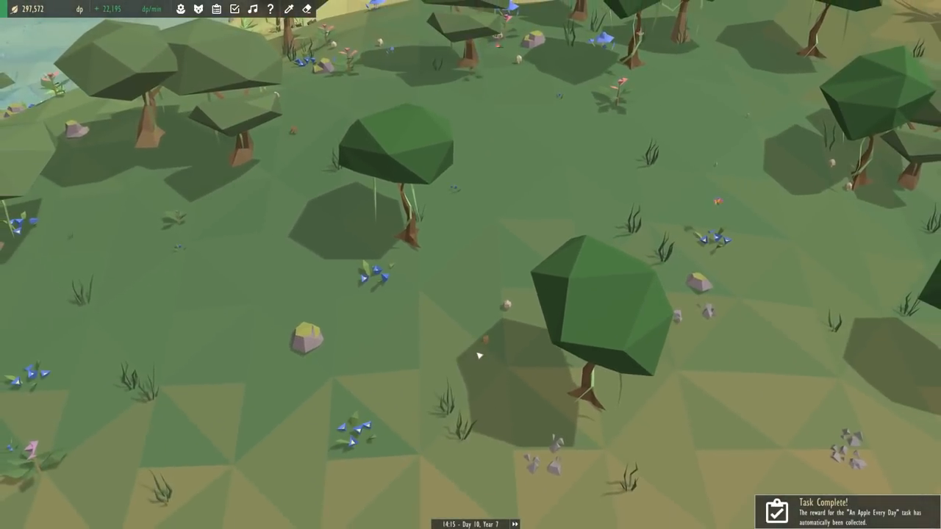
{"action": "left_click", "coordinate": [180, 9]}
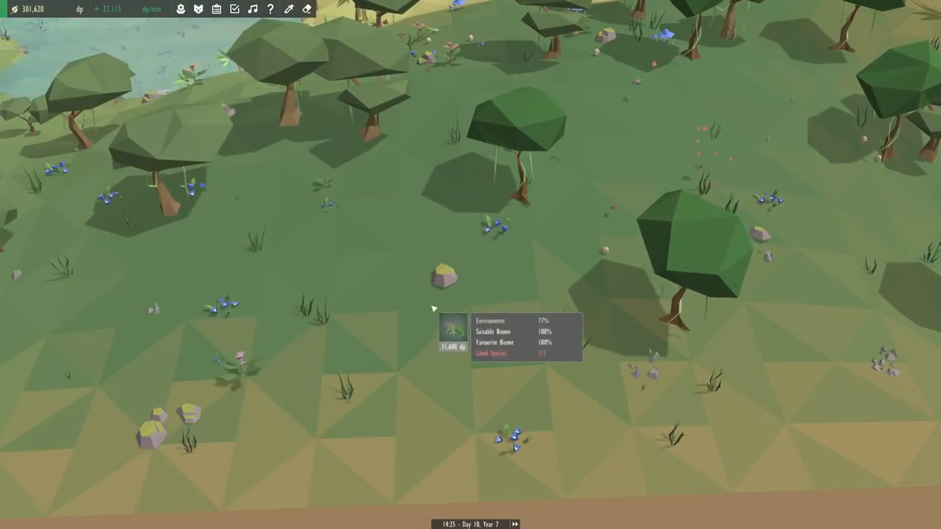
- Pick the Frog from the jungle Animals catalogue and release it
{"action": "left_click", "coordinate": [198, 8]}
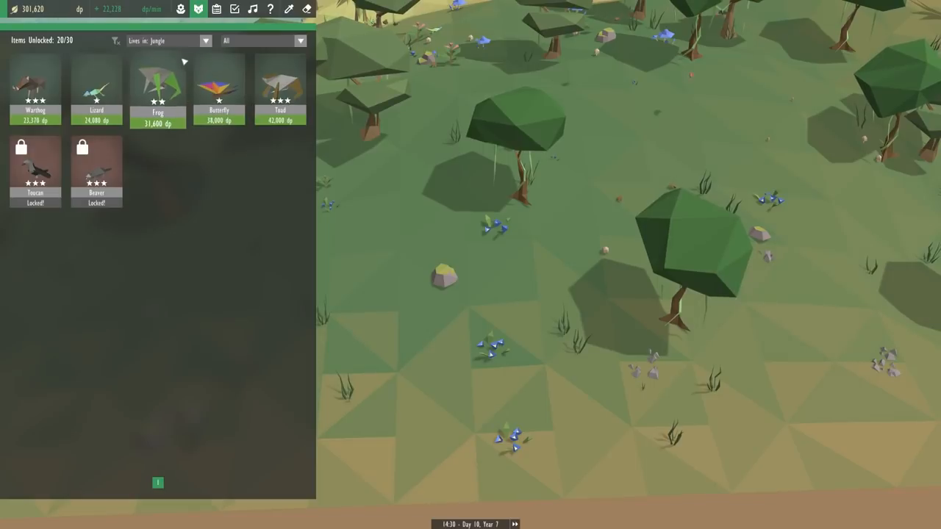
{"action": "left_click", "coordinate": [157, 81]}
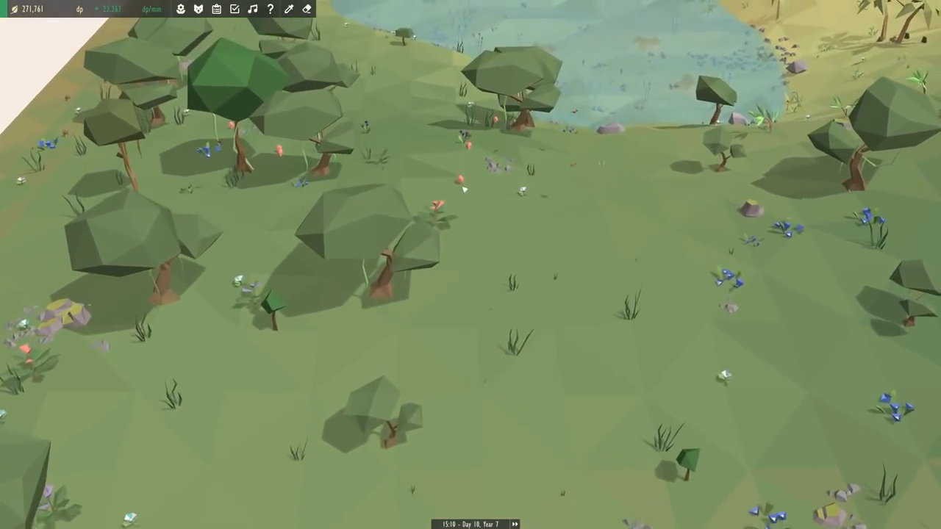
- Move the Button Mushroom lower in the meadow near the flowers and close the catalogue
{"action": "left_click", "coordinate": [457, 185]}
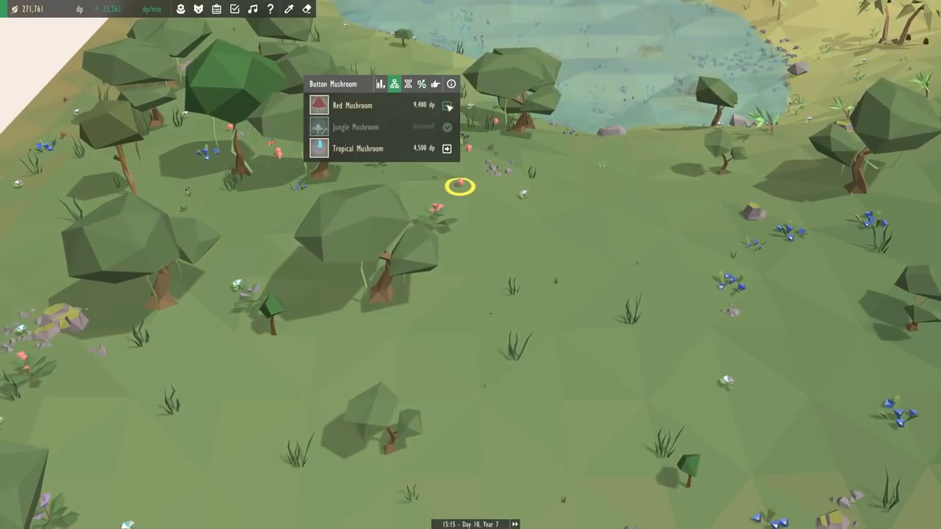
{"action": "left_click", "coordinate": [435, 83]}
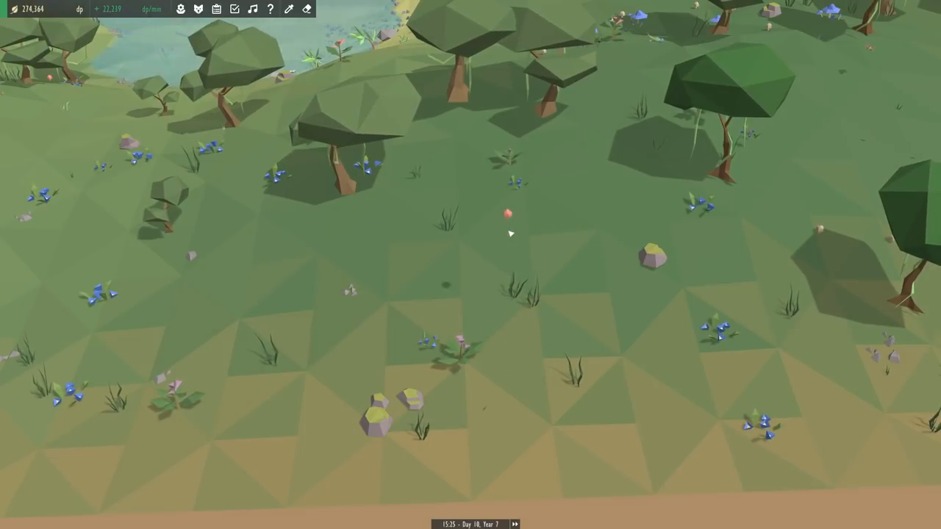
{"action": "left_click", "coordinate": [180, 8]}
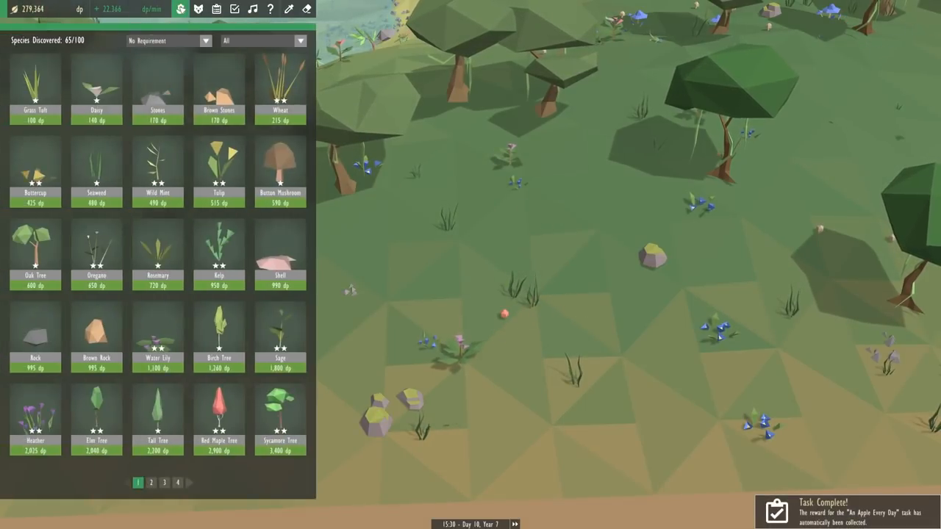
{"action": "left_click", "coordinate": [197, 9]}
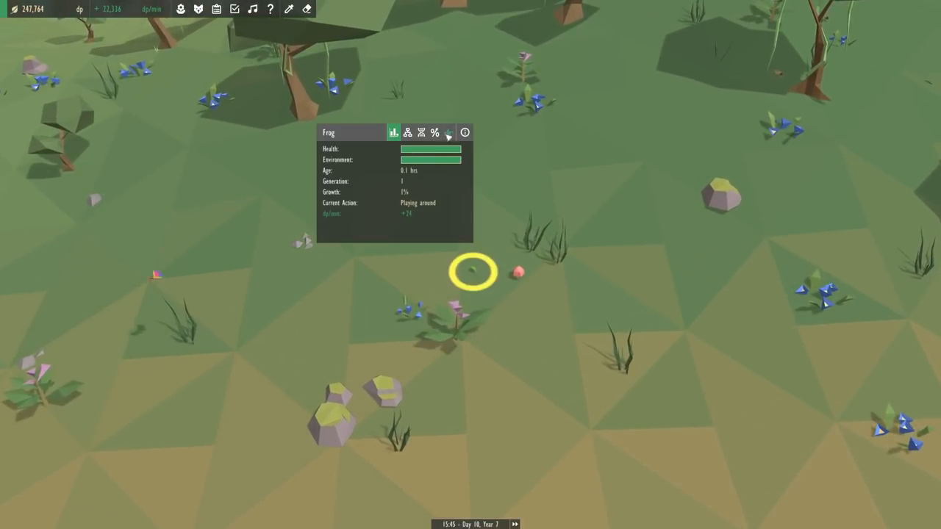
- Choose Cyan in the frog's Colour upgrade dropdown and buy it
{"action": "left_click", "coordinate": [407, 133]}
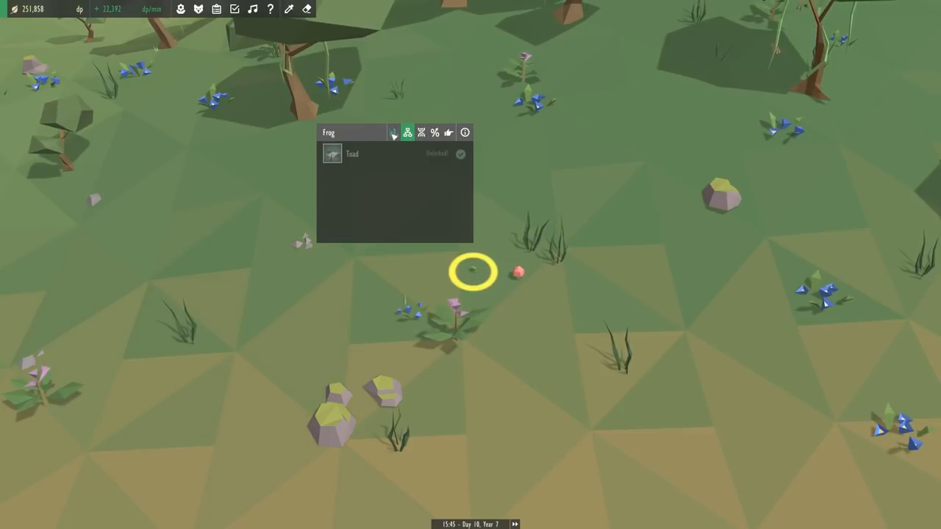
{"action": "left_click", "coordinate": [421, 132]}
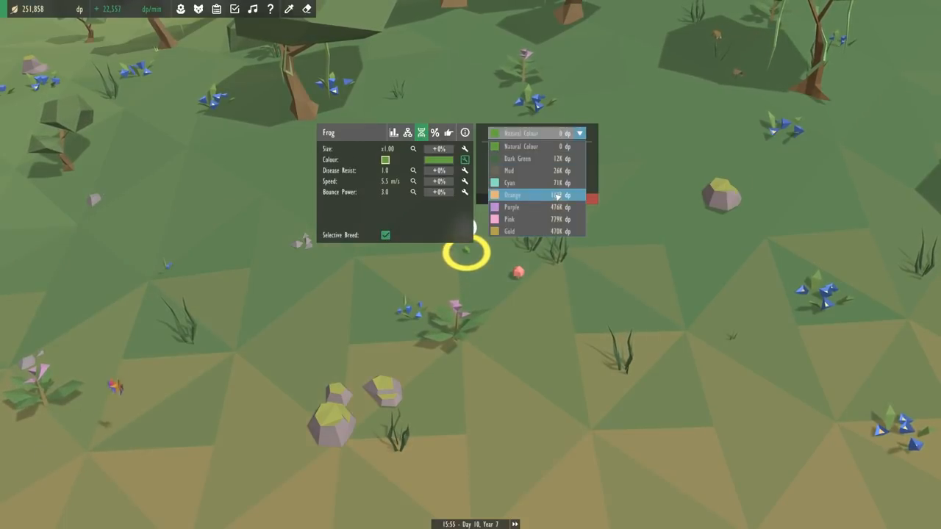
{"action": "left_click", "coordinate": [510, 182]}
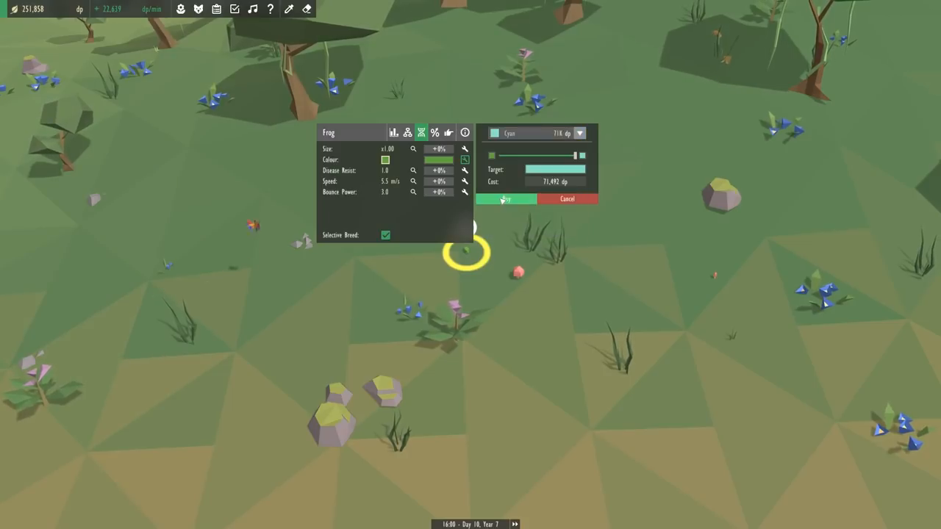
{"action": "left_click", "coordinate": [506, 199]}
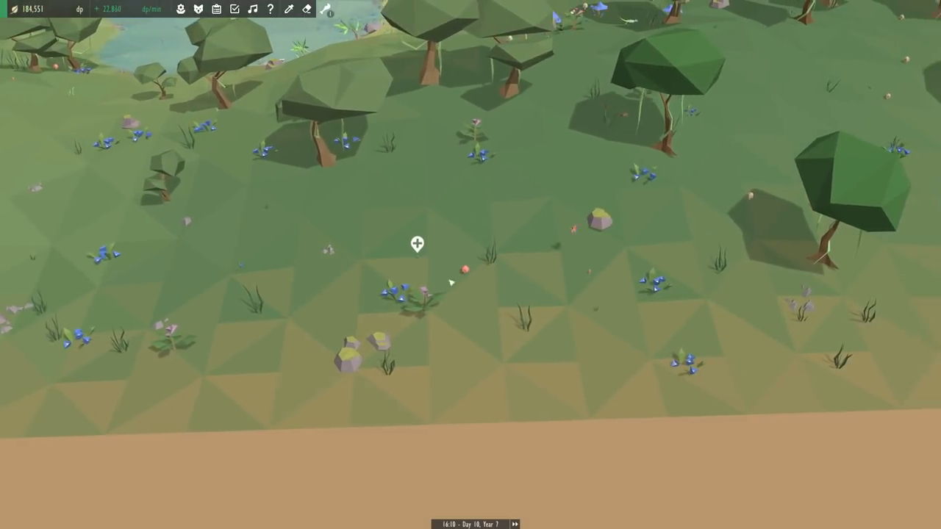
- Plant a Witchwood Tree and buy a +25% Productivity upgrade for it
{"action": "left_click", "coordinate": [180, 9]}
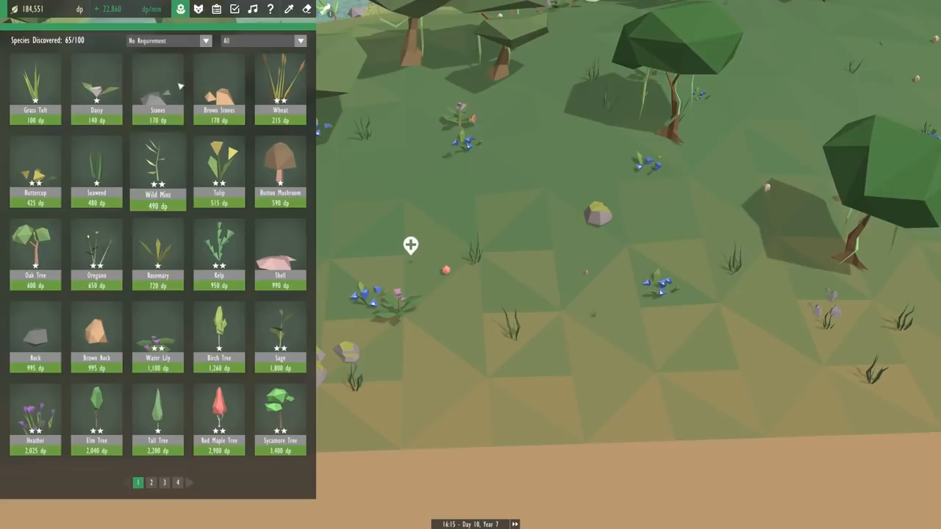
{"action": "left_click", "coordinate": [167, 40]}
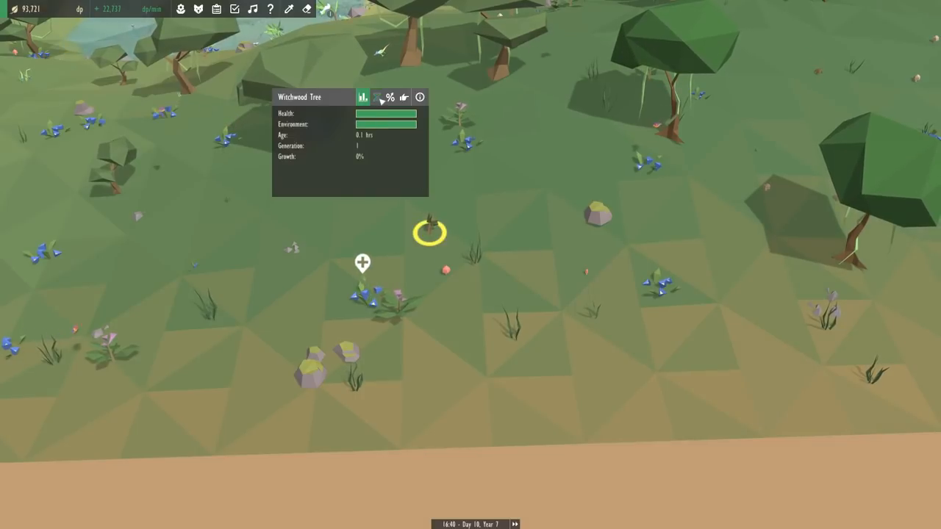
{"action": "left_click", "coordinate": [377, 97]}
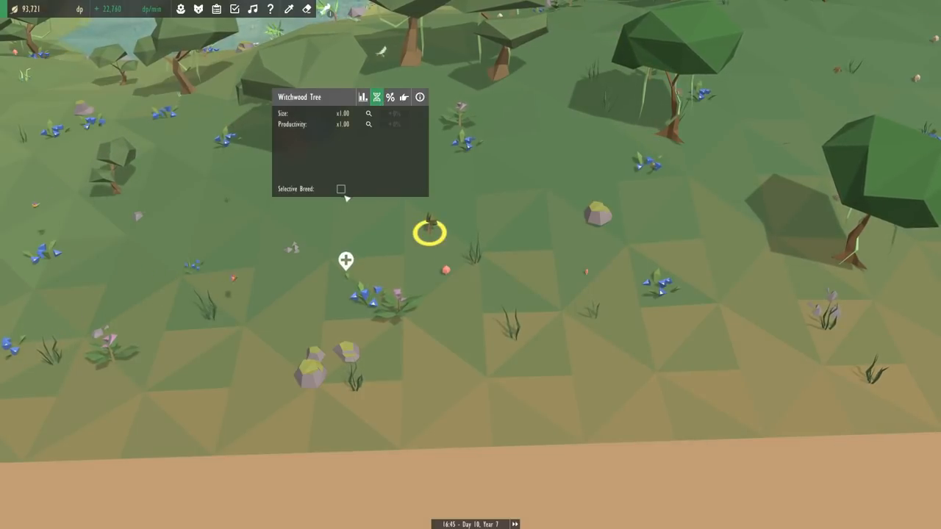
{"action": "left_click", "coordinate": [420, 123]}
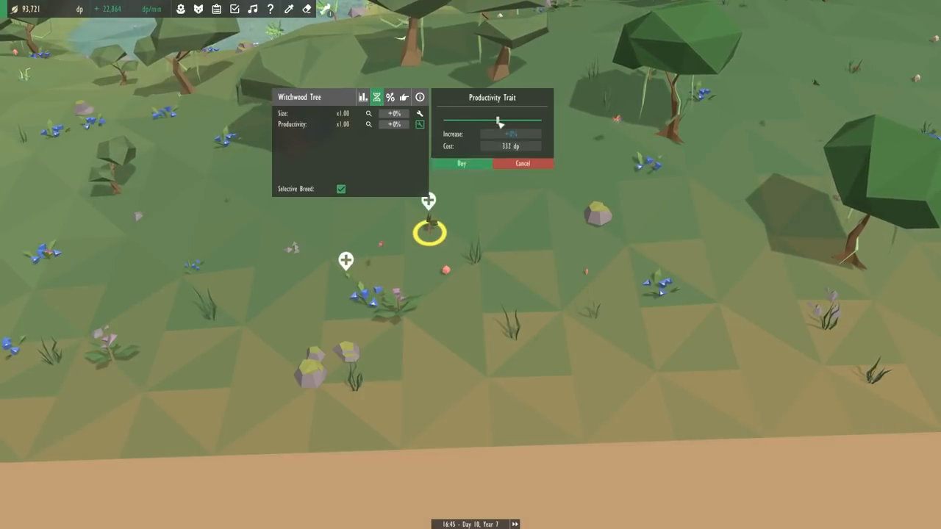
{"action": "left_click_drag", "start_coordinate": [499, 121], "coordinate": [517, 122]}
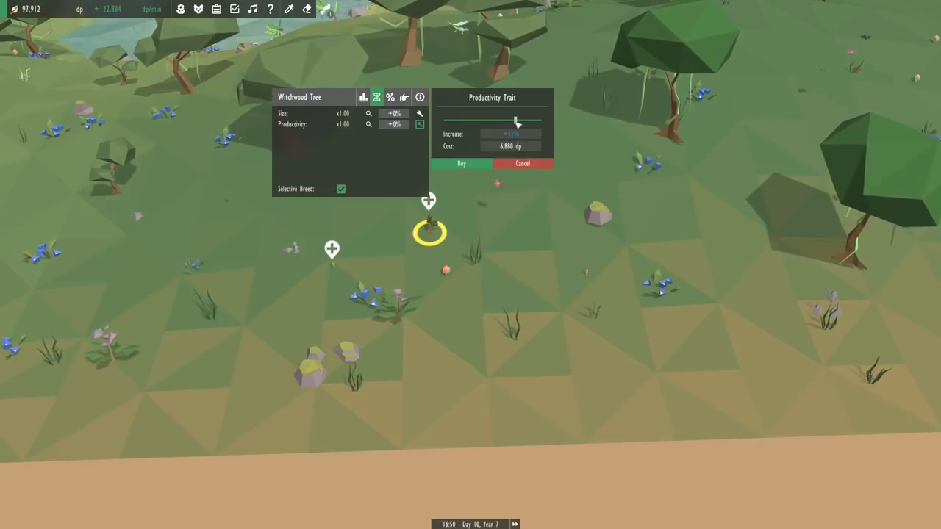
{"action": "left_click_drag", "start_coordinate": [515, 122], "coordinate": [526, 122]}
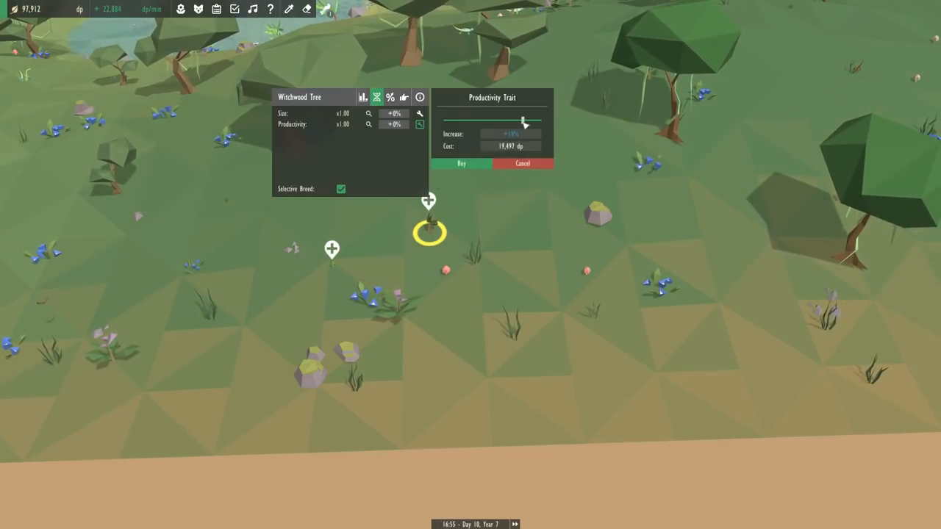
{"action": "left_click_drag", "start_coordinate": [524, 122], "coordinate": [529, 122]}
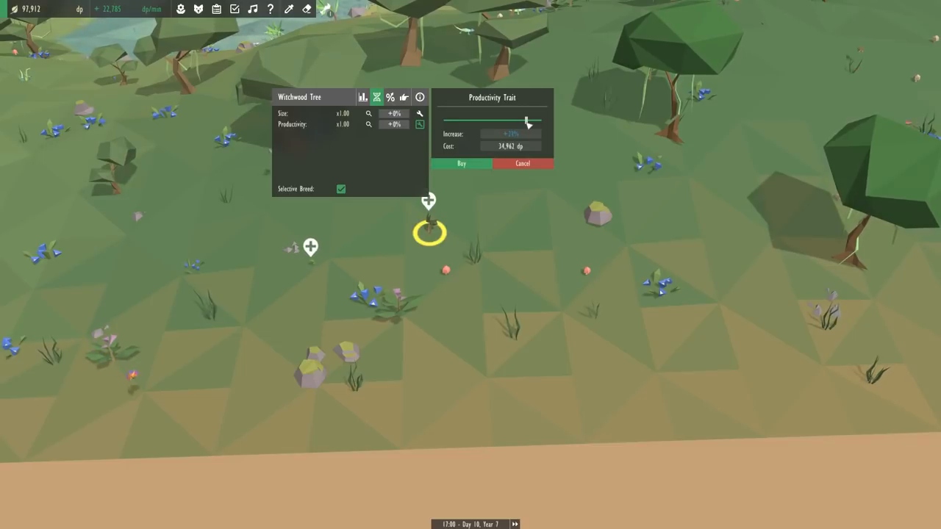
{"action": "left_click", "coordinate": [461, 163]}
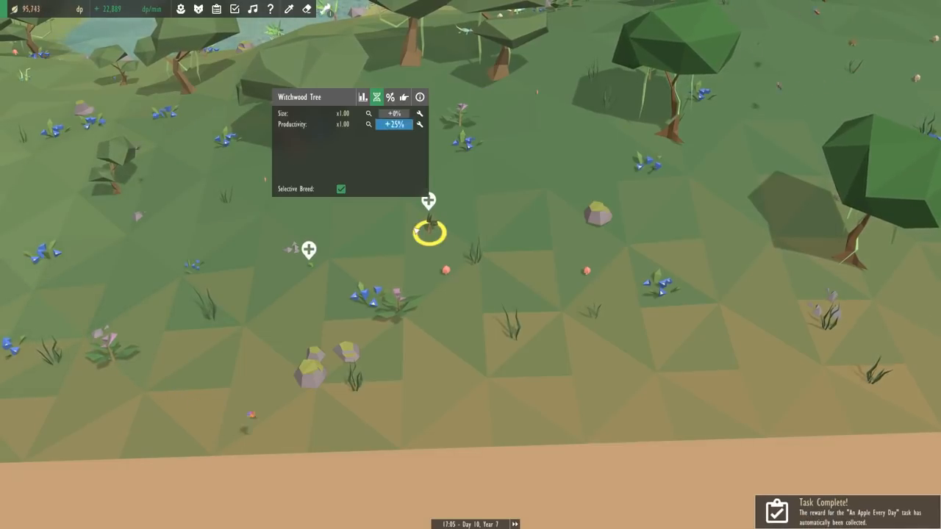
{"action": "left_click", "coordinate": [340, 189]}
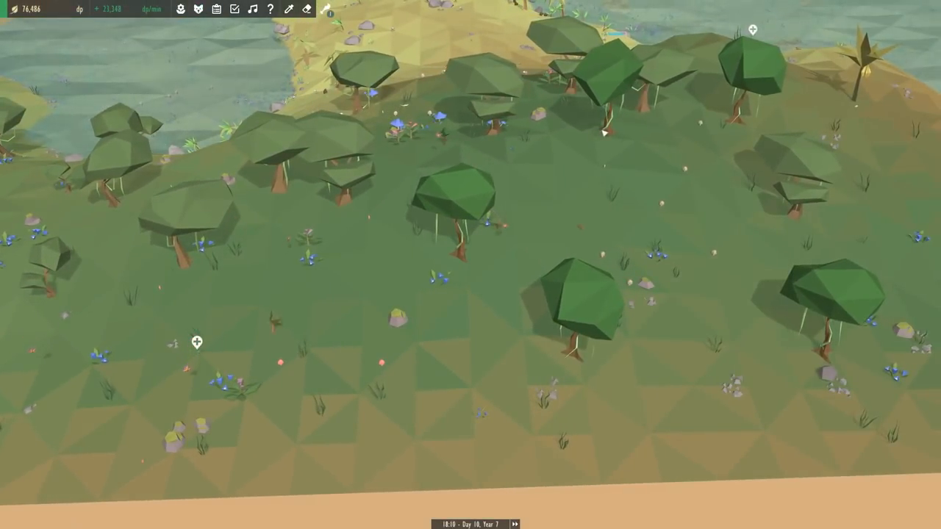
- Plant a Jungle Flower and Tropical Flowers on the grass by the shoreline
{"action": "left_click", "coordinate": [607, 132]}
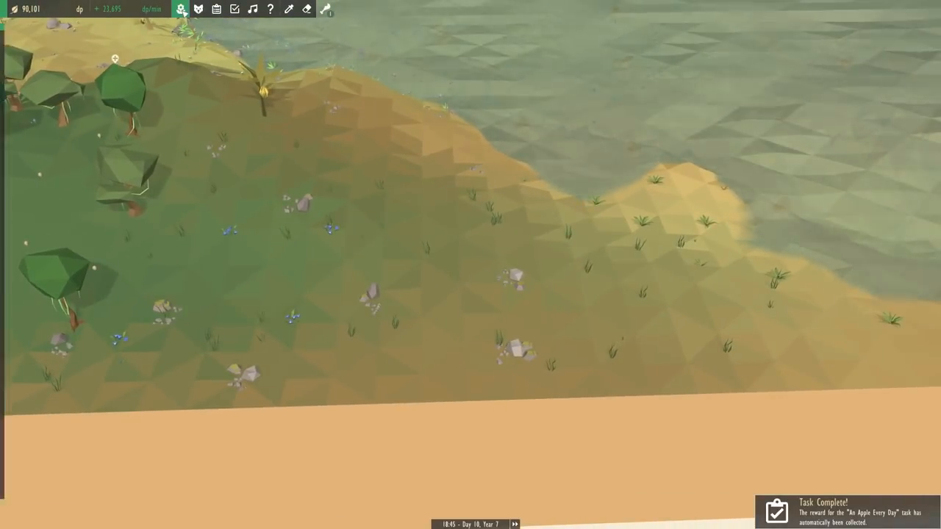
{"action": "left_click", "coordinate": [198, 8]}
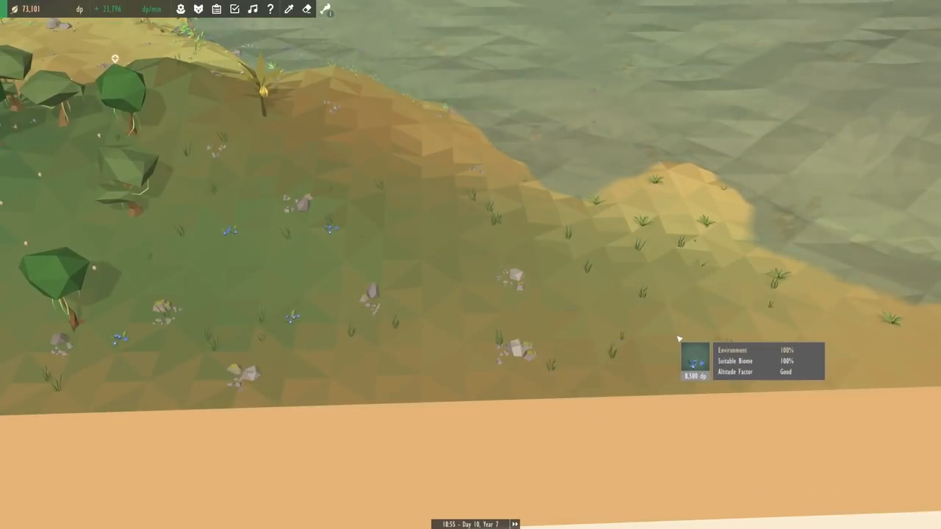
{"action": "left_click", "coordinate": [180, 8]}
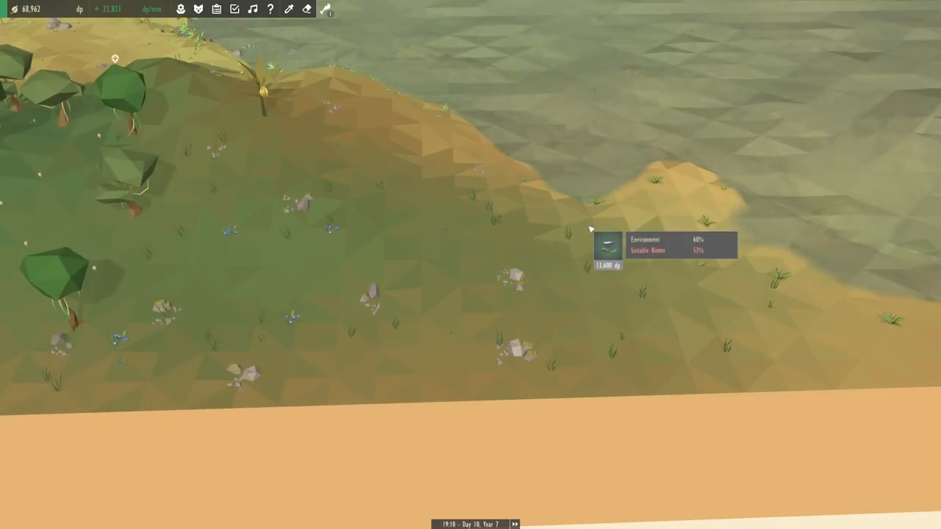
{"action": "mouse_move", "coordinate": [401, 214]}
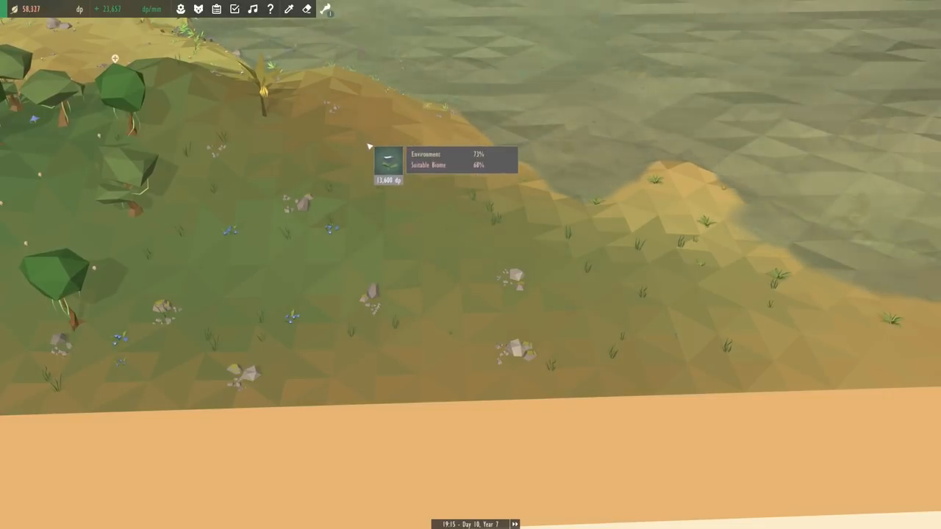
{"action": "left_click", "coordinate": [199, 8]}
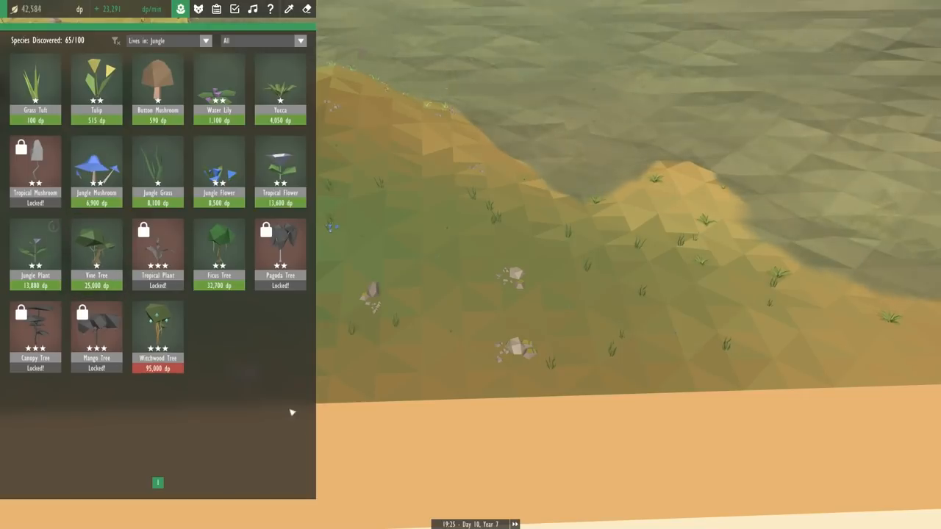
{"action": "left_click", "coordinate": [165, 41]}
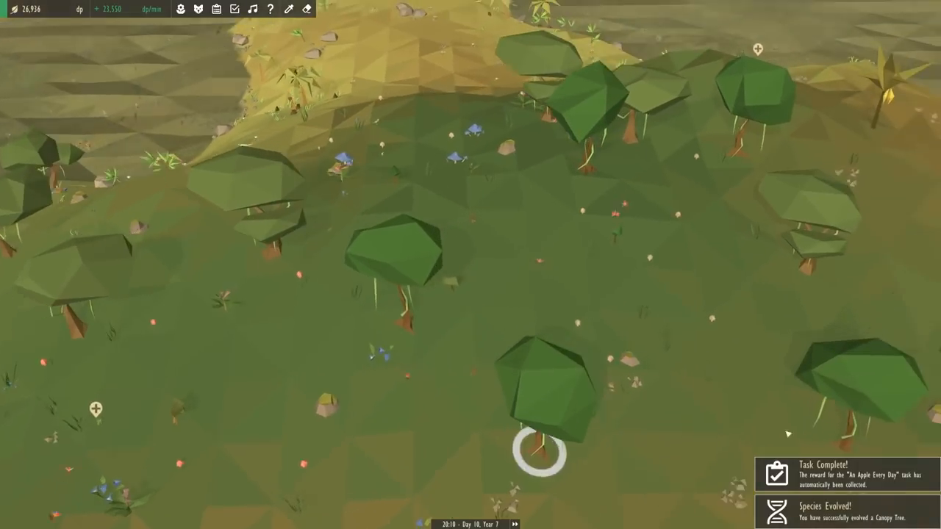
- Inspect the new Canopy Tree sapling's health, age and growth, then close its panel
{"action": "scroll", "scroll_direction": "down", "scroll_amount": 3}
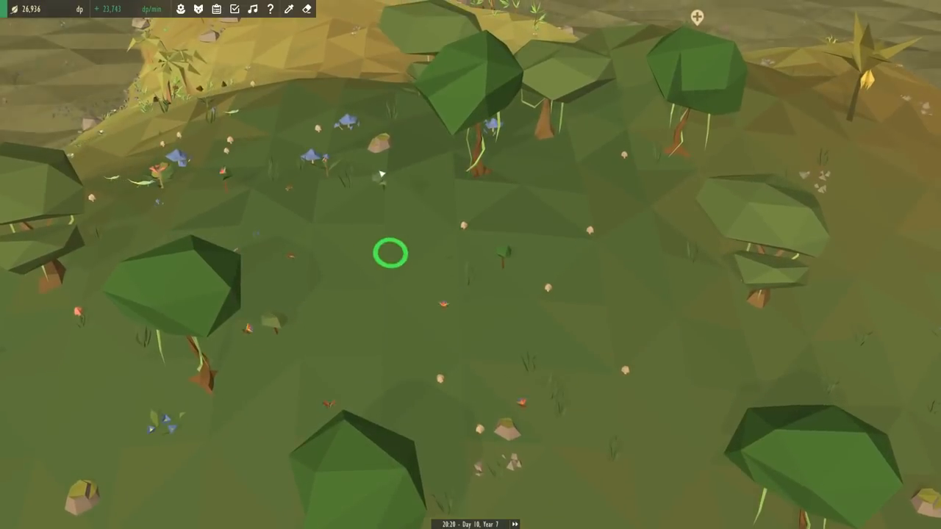
{"action": "left_click", "coordinate": [383, 257]}
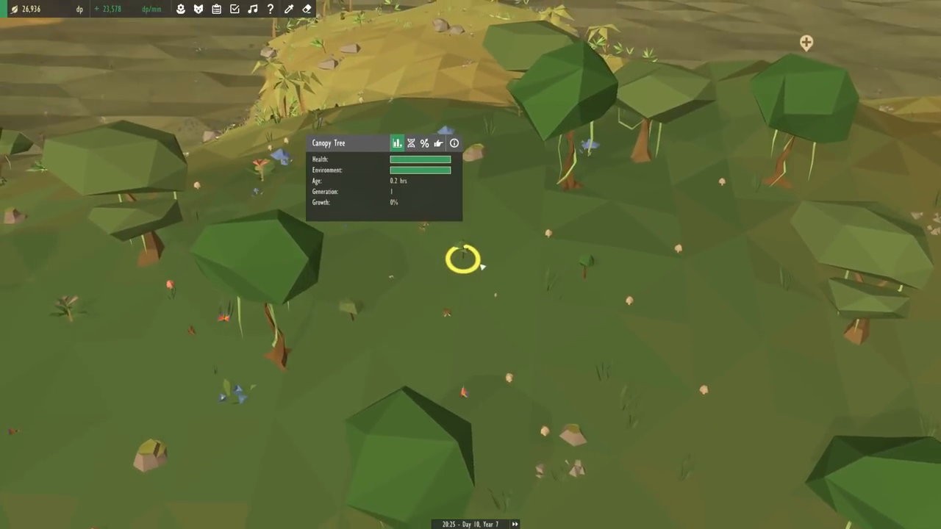
{"action": "left_click", "coordinate": [455, 143]}
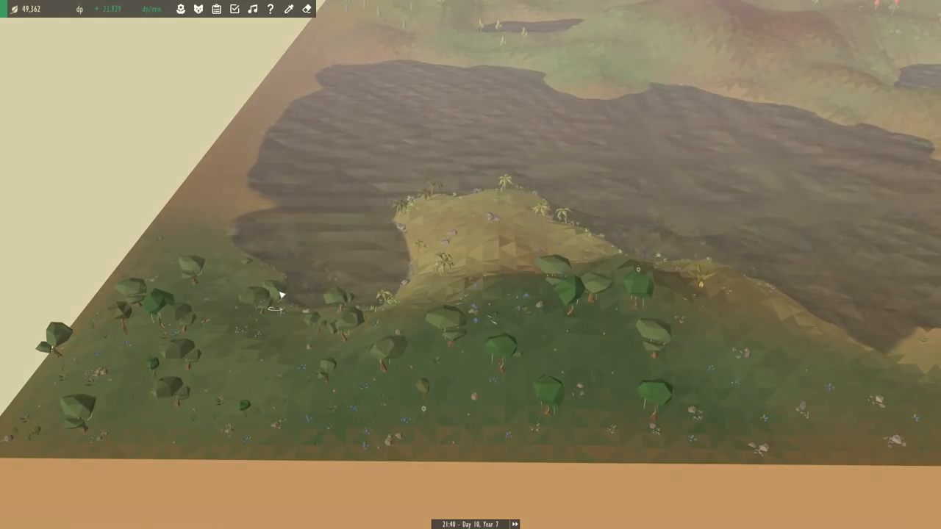
{"action": "mouse_move", "coordinate": [284, 67]}
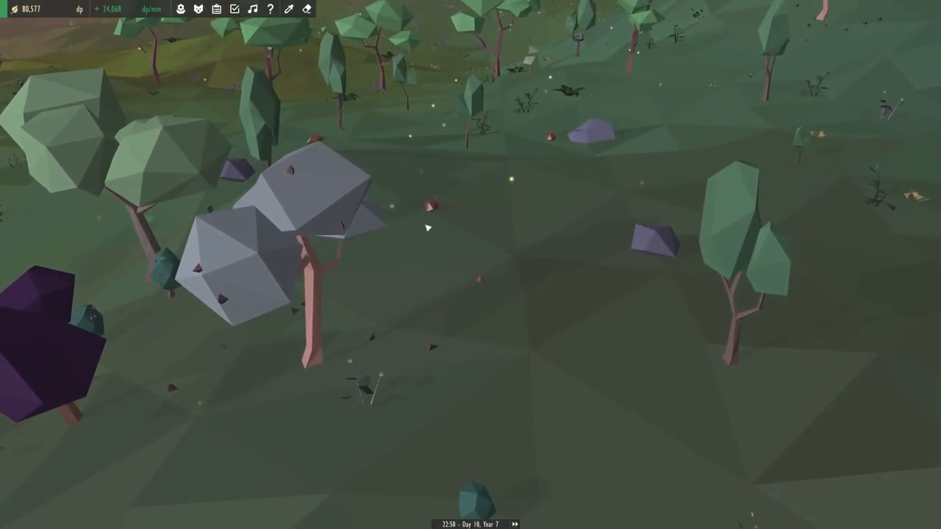
- Select a guinea pig to view its traits, size x0.96 and speed 6 m/s
{"action": "left_click", "coordinate": [455, 157]}
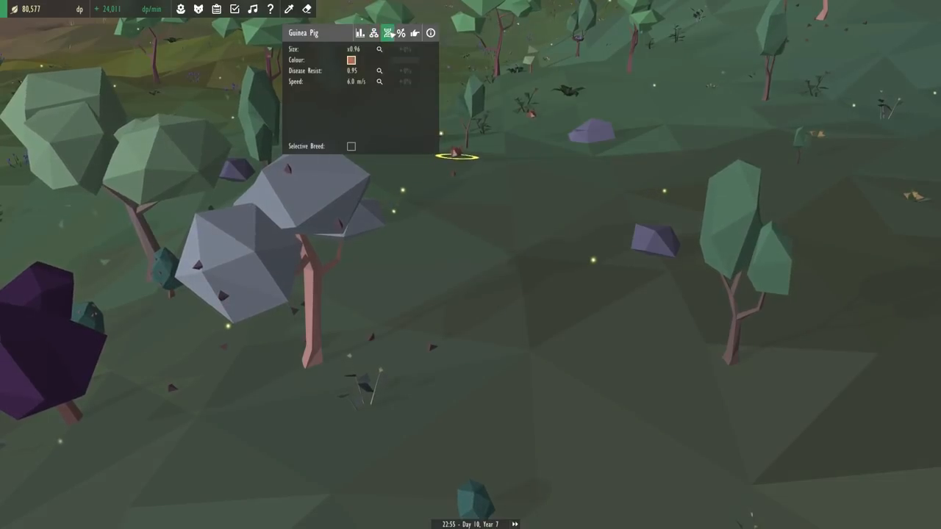